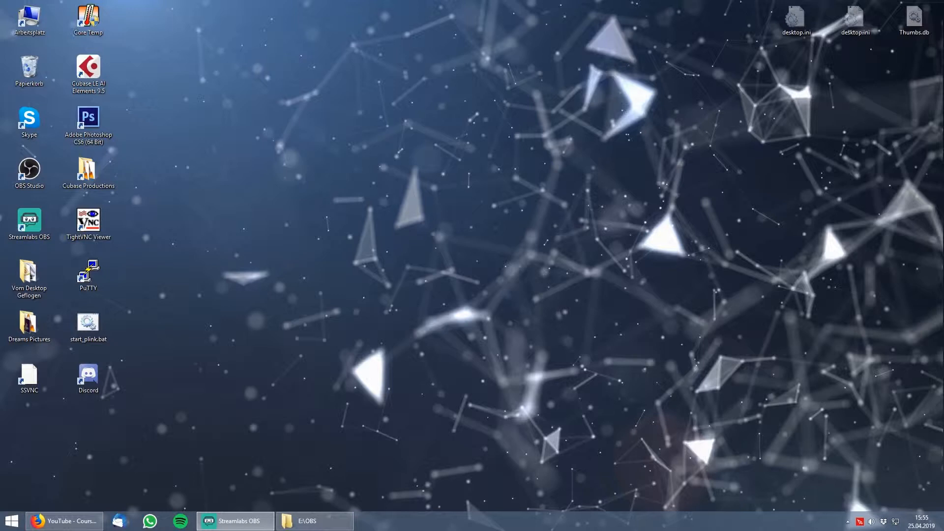
{"action": "mouse_move", "coordinate": [166, 443]}
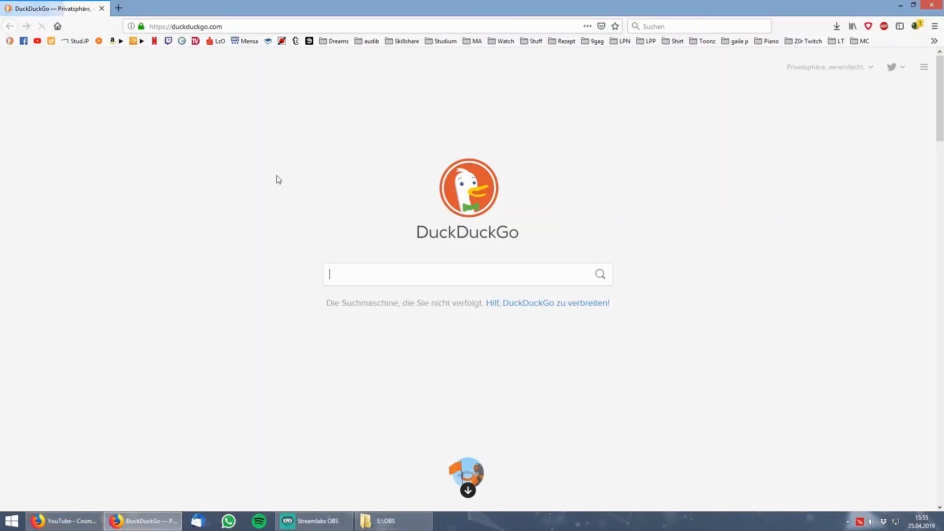
Search DuckDuckGo in Firefox for 'anaconda'.
{"action": "type", "text": "anaconda"}
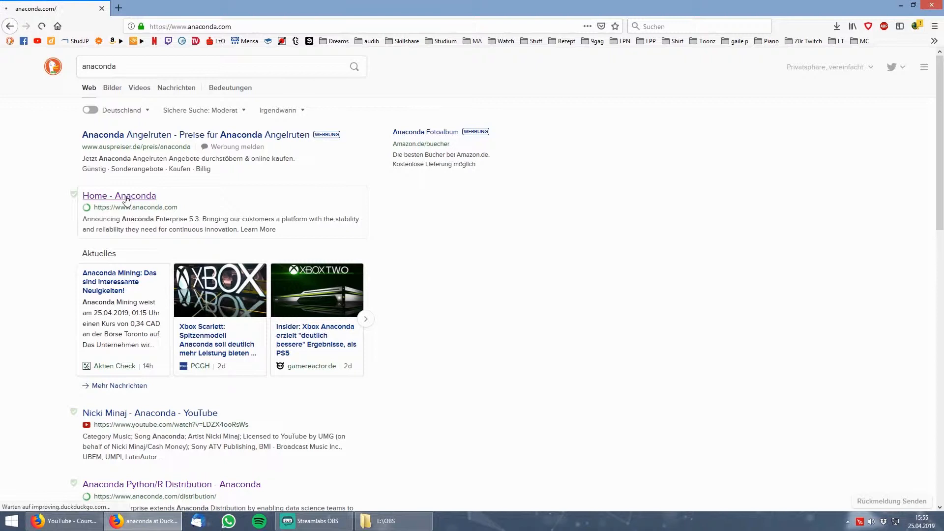
From the Anaconda site, download and save the Python 3.7 64-bit Windows installer.
{"action": "left_click", "coordinate": [118, 195]}
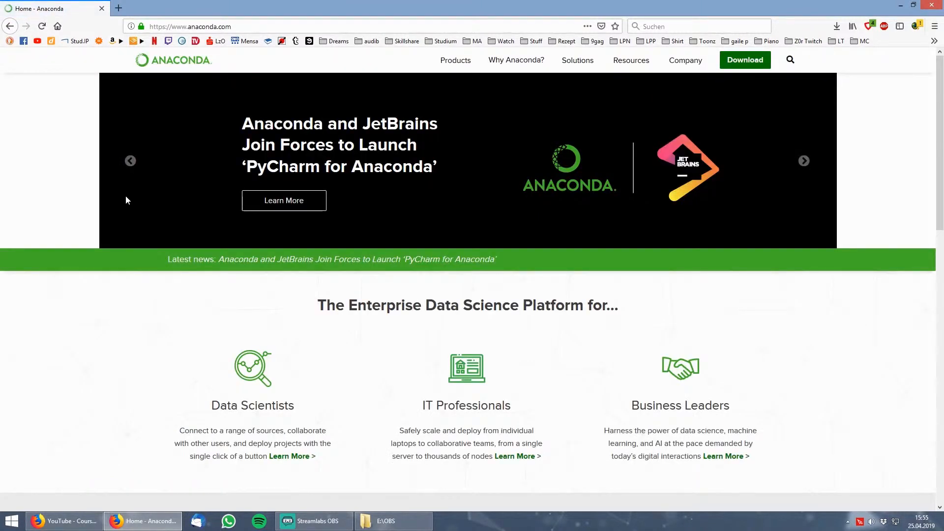
{"action": "mouse_move", "coordinate": [745, 59]}
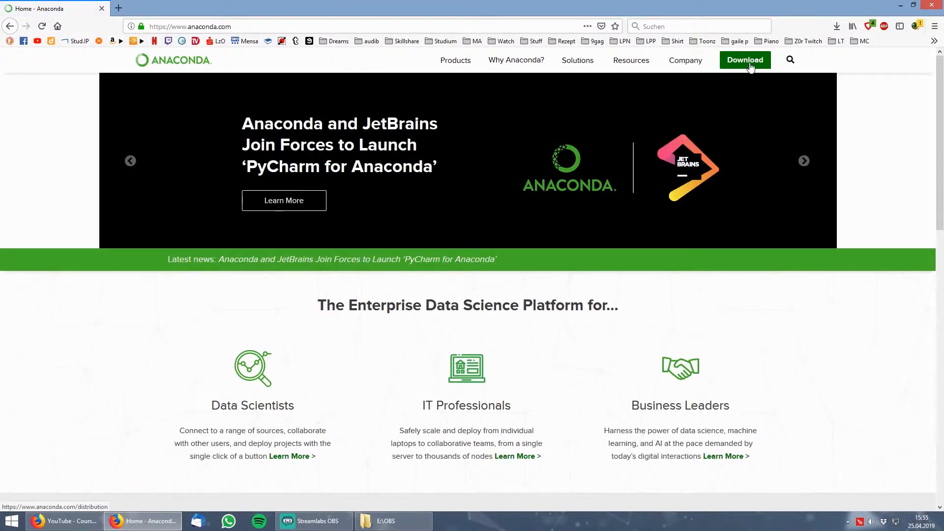
{"action": "left_click", "coordinate": [744, 59]}
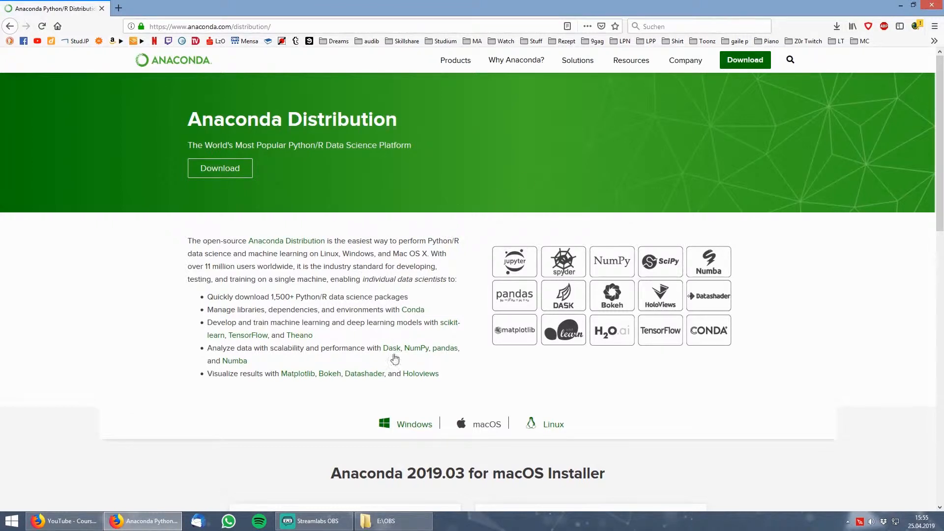
{"action": "left_click", "coordinate": [414, 424]}
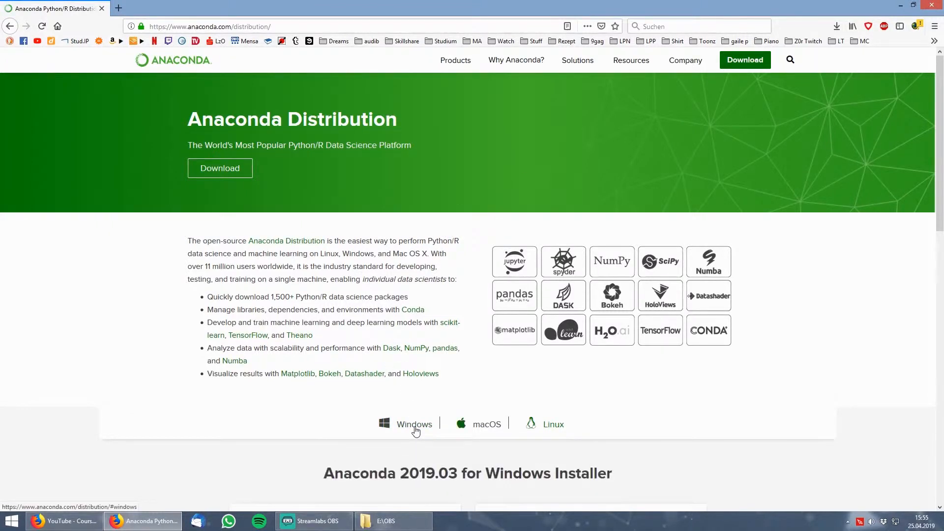
{"action": "scroll", "scroll_direction": "down", "scroll_amount": 3}
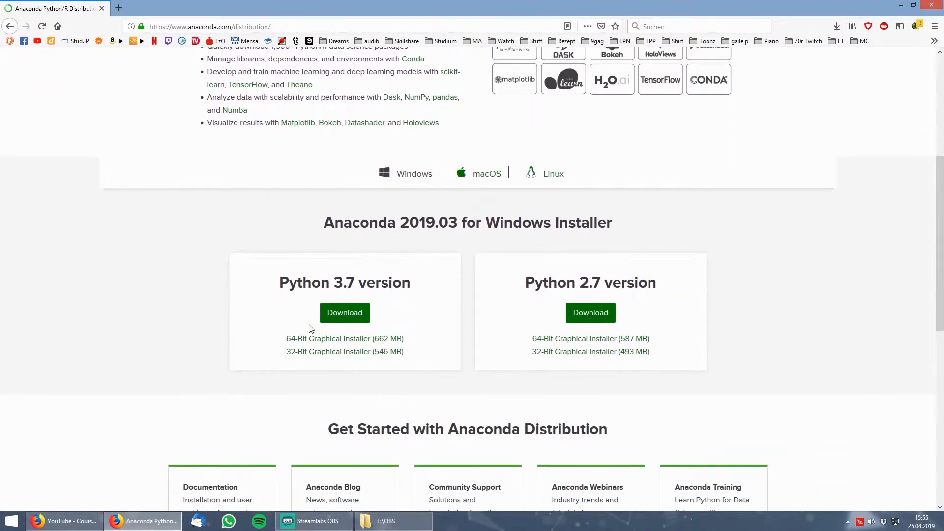
{"action": "left_click", "coordinate": [344, 312]}
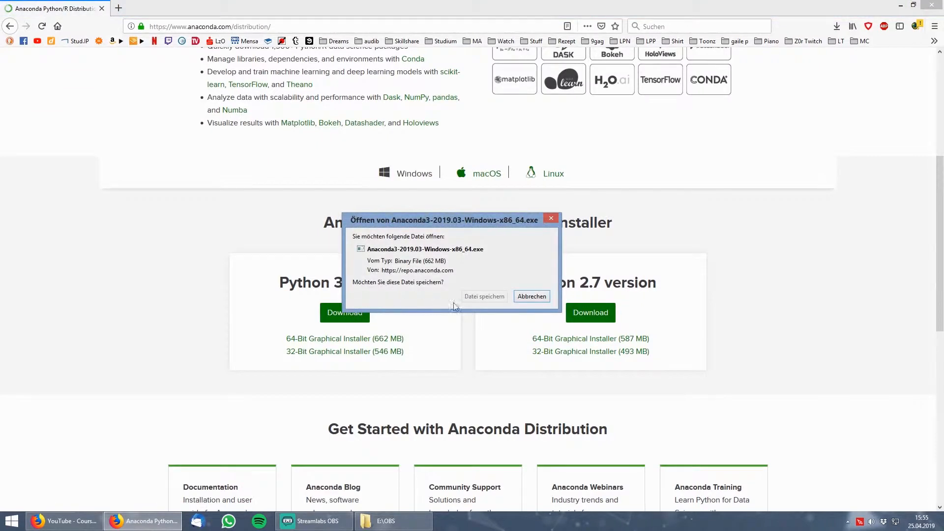
{"action": "left_click", "coordinate": [530, 295]}
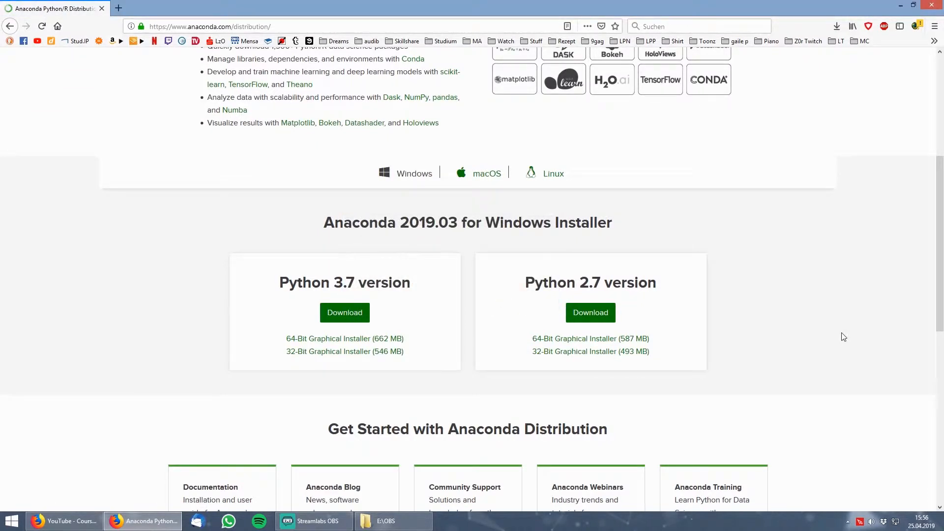
Install Anaconda3 2019.03 for Just Me in the default folder, unticking both final options.
{"action": "left_click", "coordinate": [344, 313]}
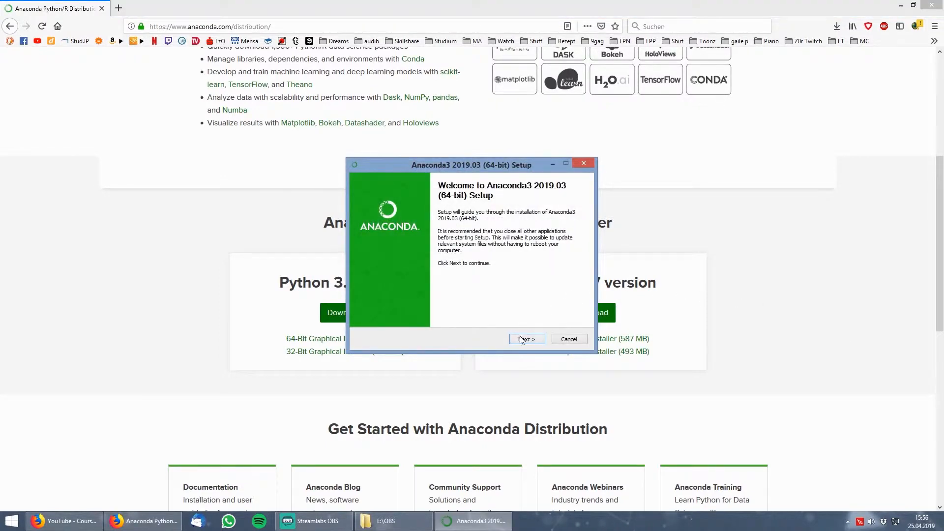
{"action": "left_click", "coordinate": [526, 338]}
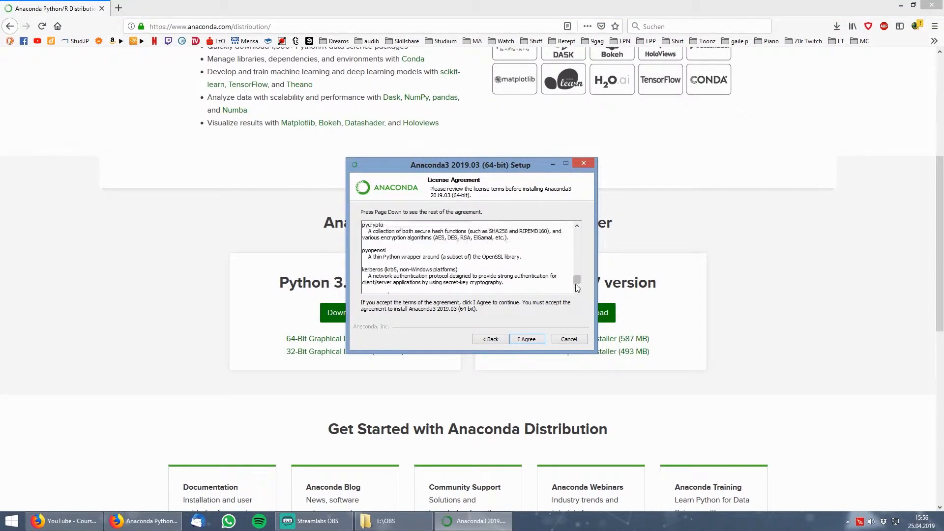
{"action": "left_click", "coordinate": [526, 338]}
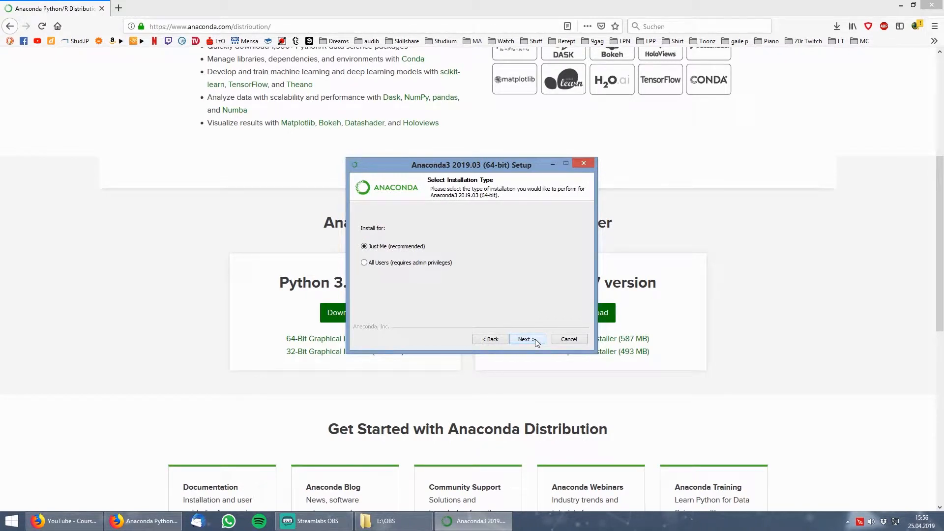
{"action": "left_click", "coordinate": [525, 339]}
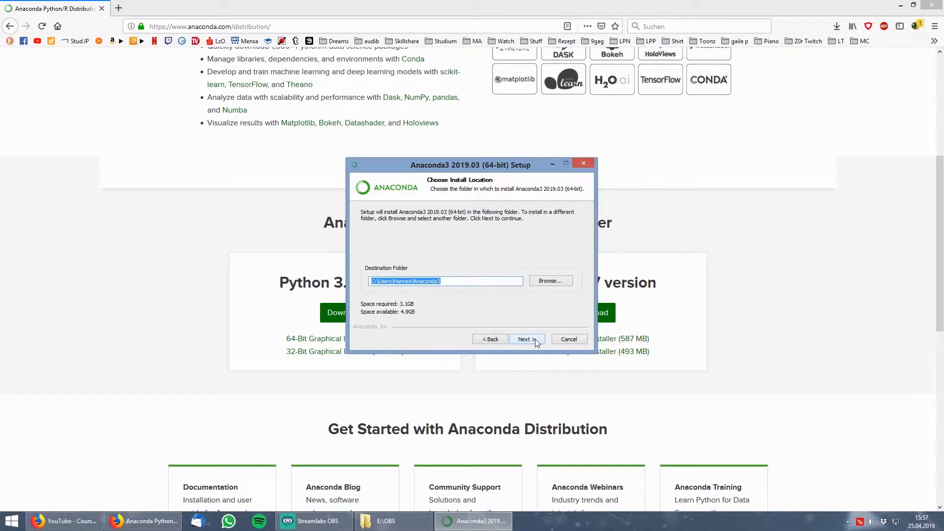
{"action": "left_click", "coordinate": [523, 339]}
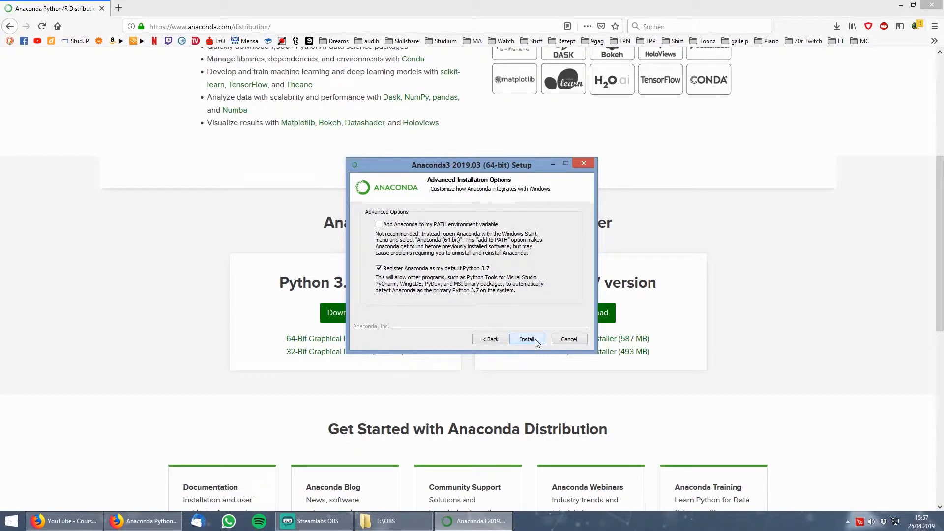
{"action": "left_click", "coordinate": [526, 339]}
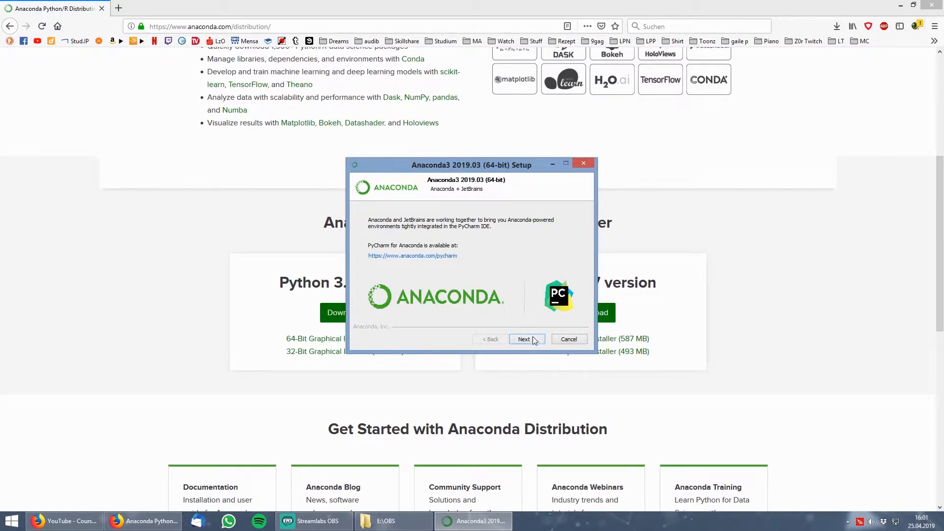
{"action": "left_click", "coordinate": [525, 339]}
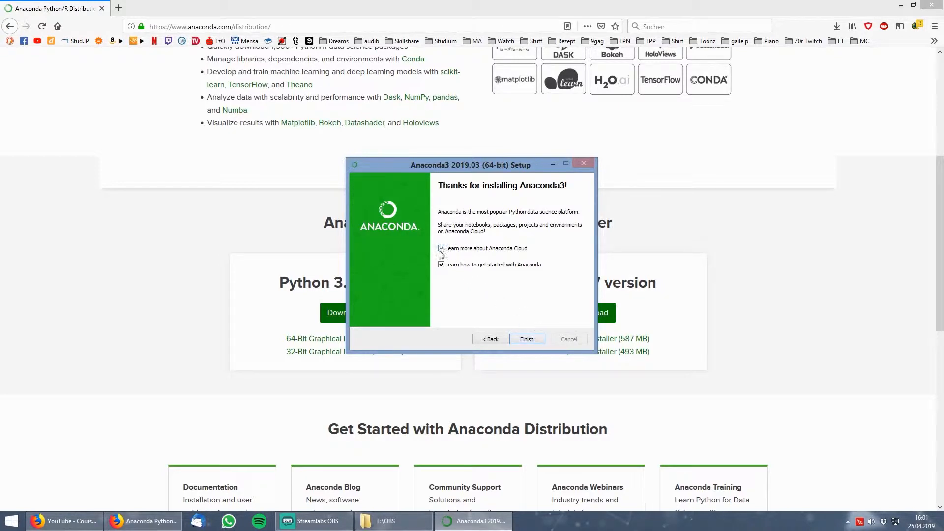
{"action": "left_click", "coordinate": [441, 248]}
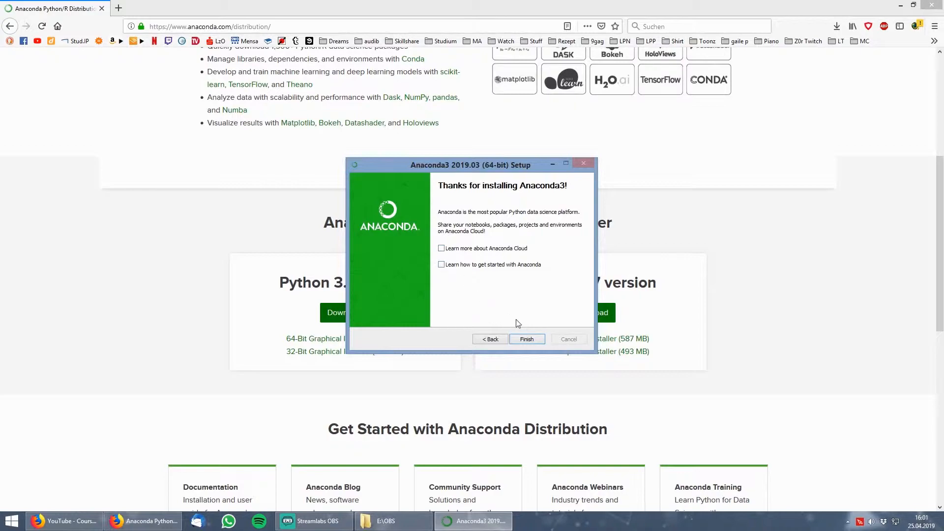
Finish the installer and launch Anaconda Prompt from the Start menu search.
{"action": "left_click", "coordinate": [525, 339]}
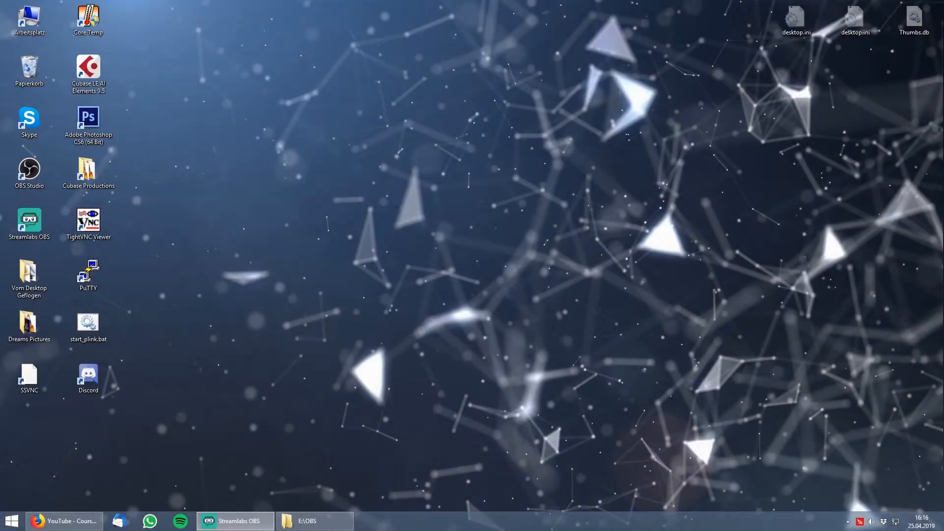
{"action": "mouse_move", "coordinate": [163, 498]}
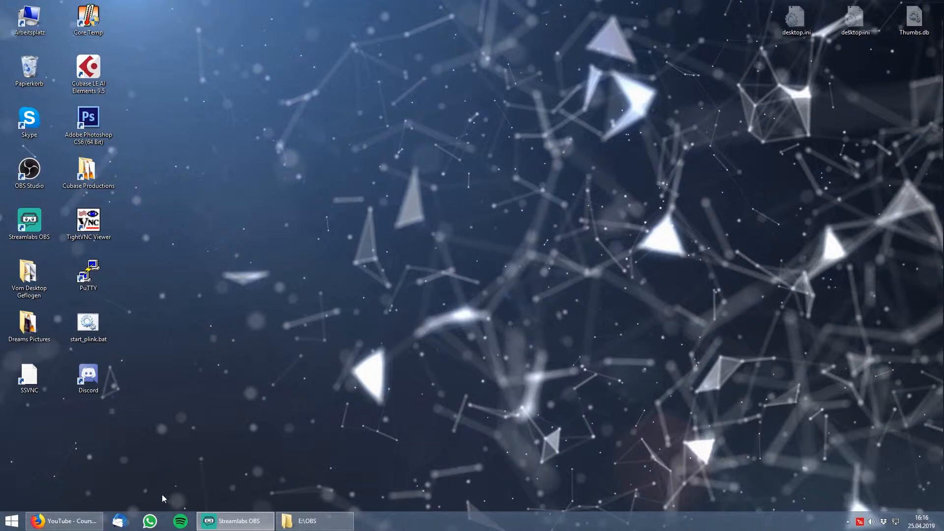
{"action": "left_click", "coordinate": [11, 520]}
{"action": "type", "text": "anaconda"}
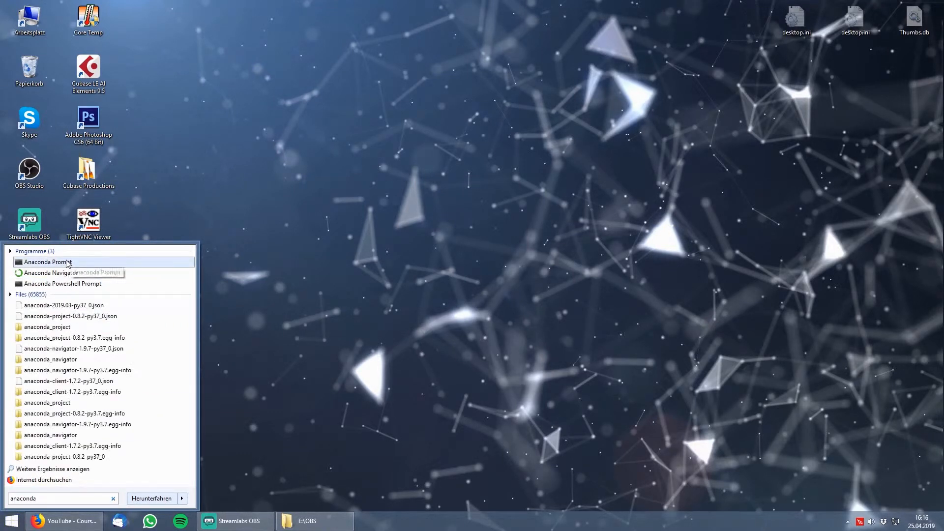
{"action": "left_click", "coordinate": [47, 262]}
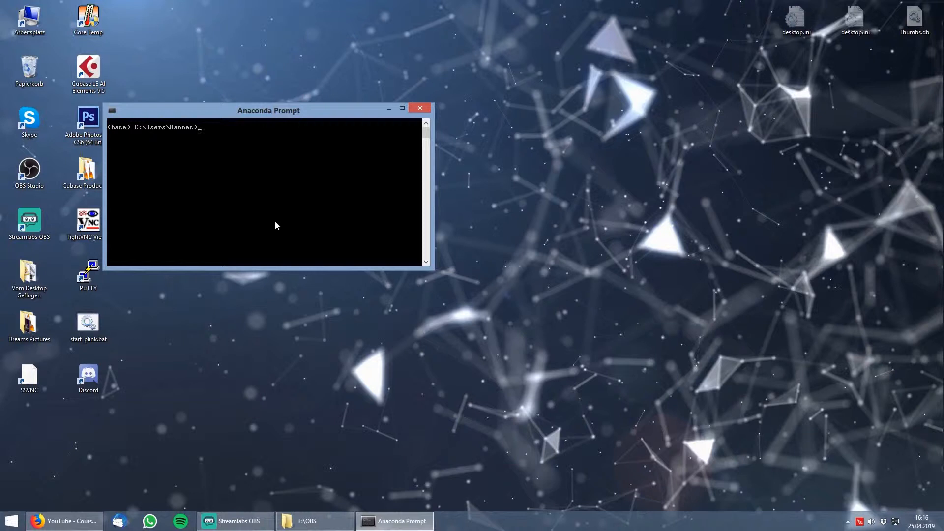
{"action": "mouse_move", "coordinate": [283, 193]}
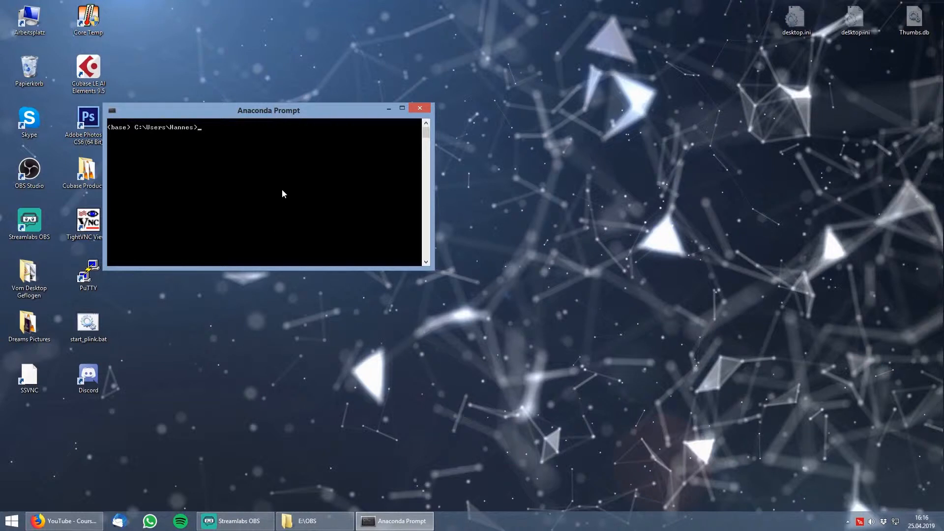
{"action": "mouse_move", "coordinate": [284, 191]}
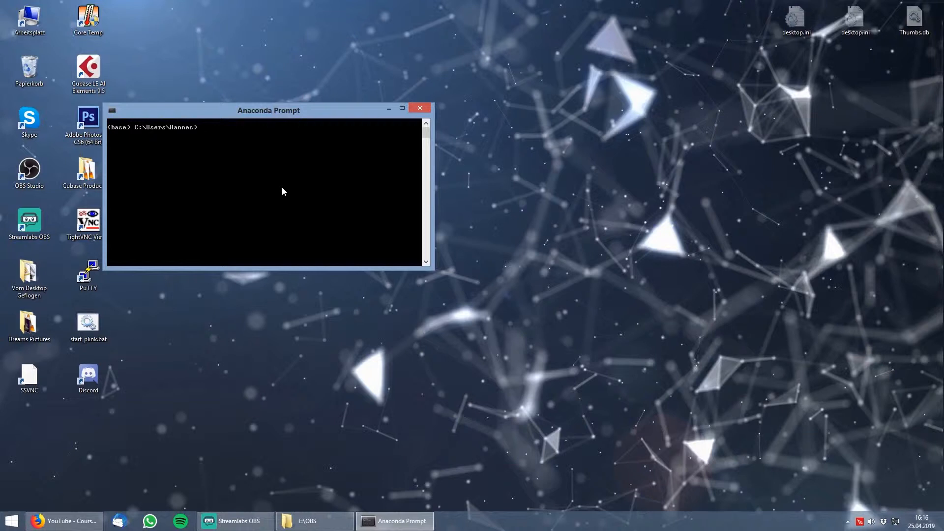
Start Spyder from Anaconda Prompt with the spyder command.
{"action": "type", "text": "spyder"}
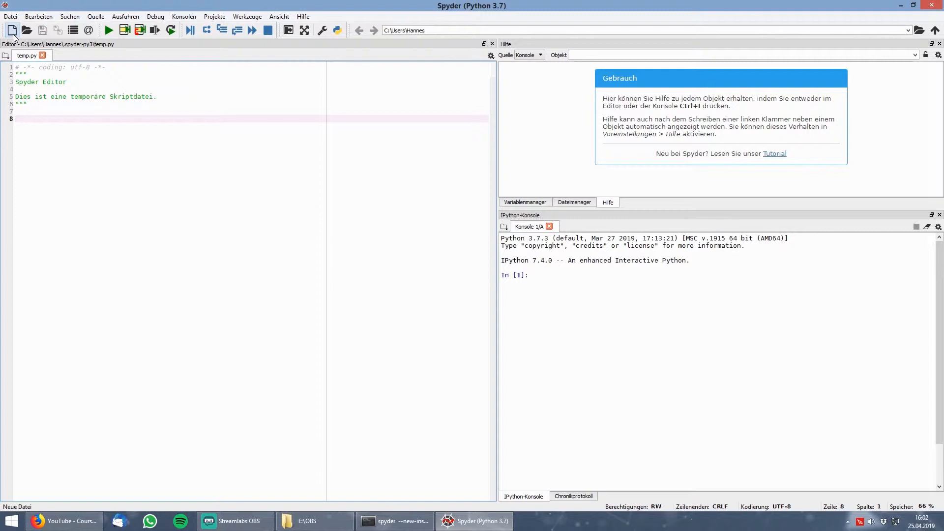
In a new script, import numpy, set a = np.array([1,2,3,4,5]), b = 5, c = a + b, print(a).
{"action": "left_click", "coordinate": [12, 30]}
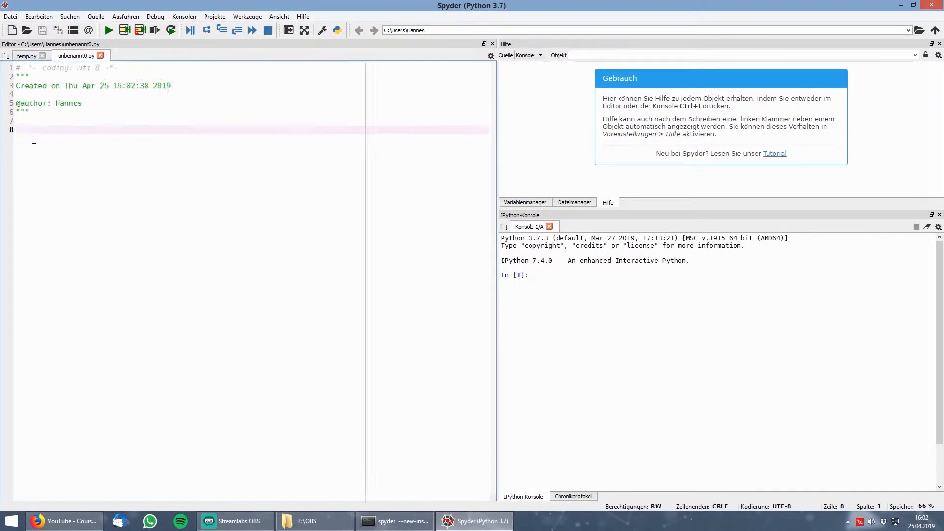
{"action": "type", "text": "im"}
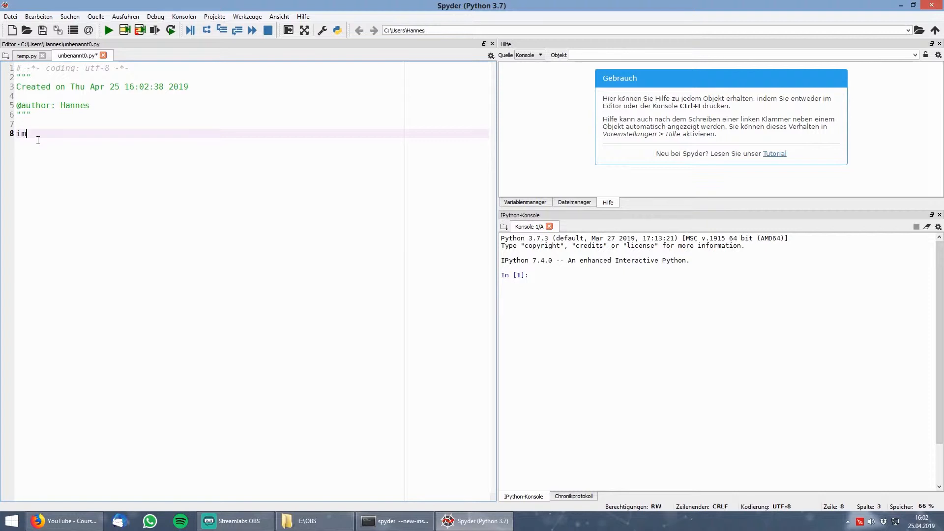
{"action": "type", "text": "port numpy as np"}
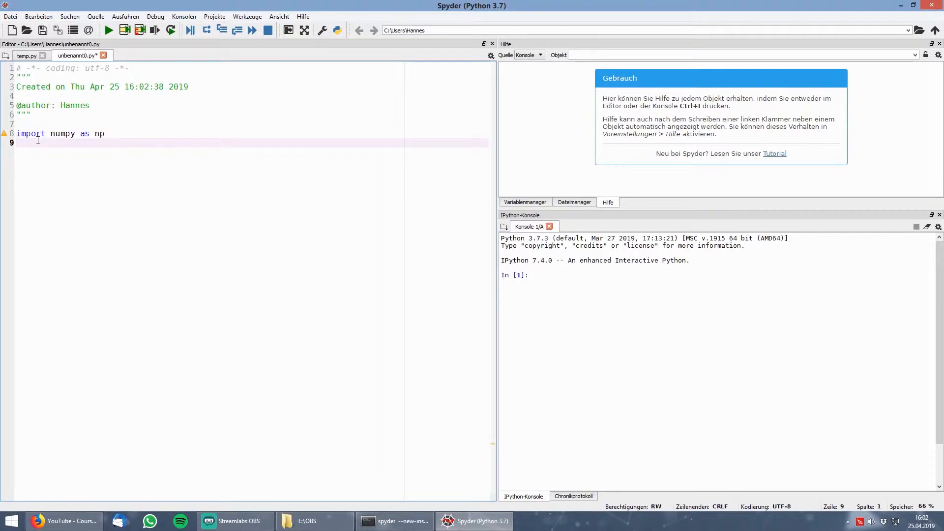
{"action": "type", "text": "a = np"}
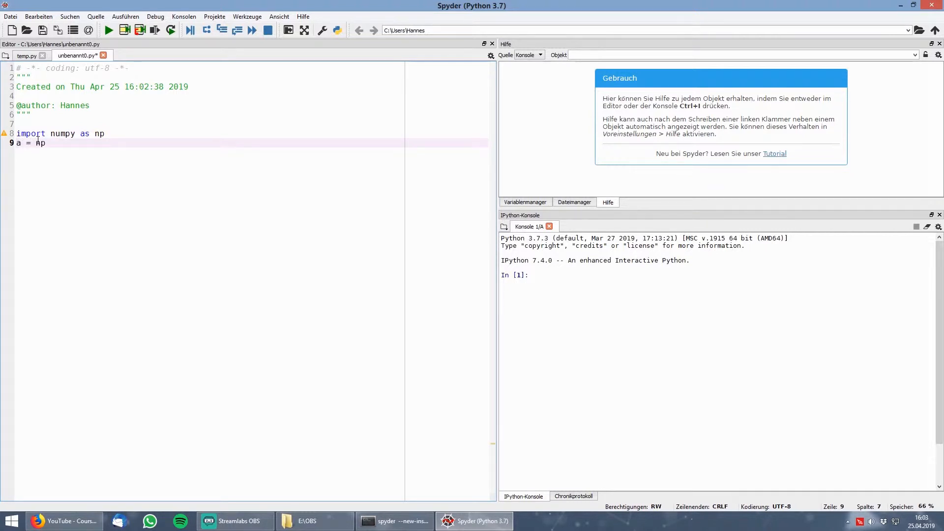
{"action": "type", "text": ".array([1,2,3,4,5"}
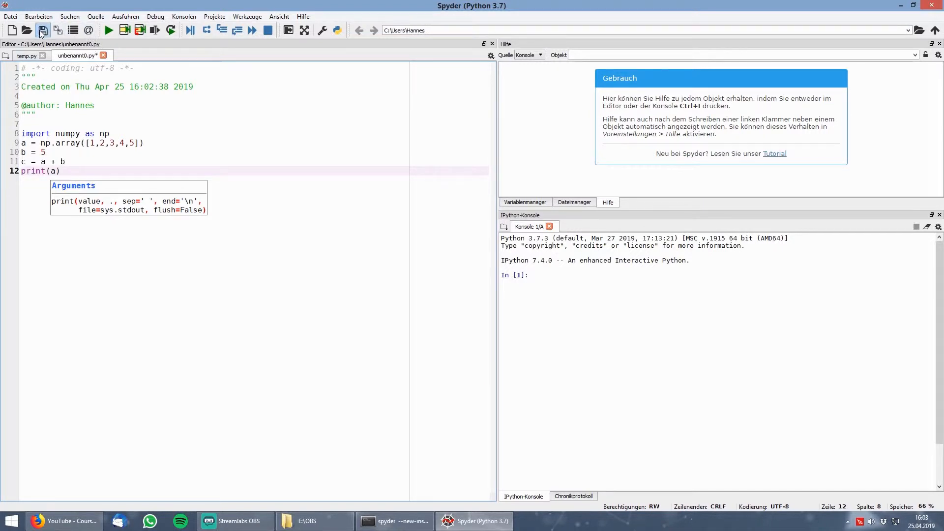
Save the new script into the Python Tutorials folder under the name first_example.py.
{"action": "left_click", "coordinate": [42, 30]}
{"action": "type", "text": "Python Tutori"}
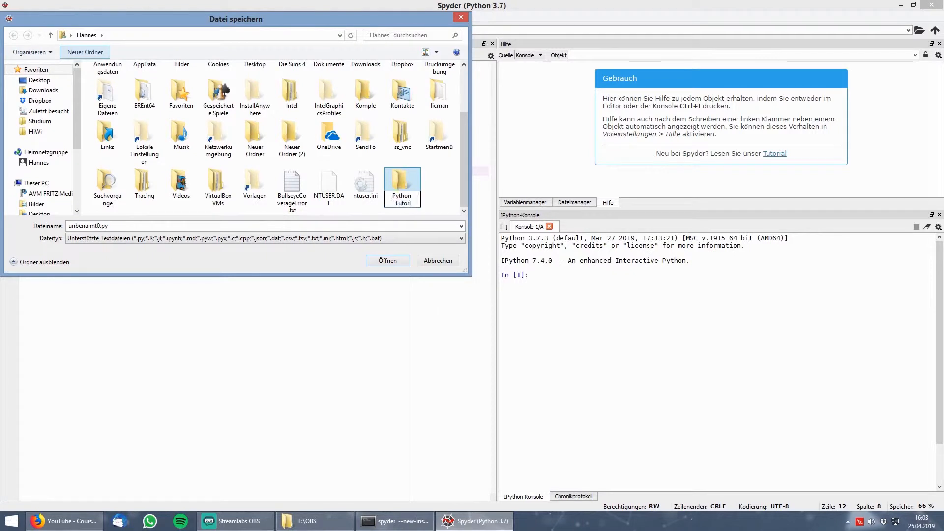
{"action": "double_click", "coordinate": [402, 180]}
{"action": "type", "text": "first_example"}
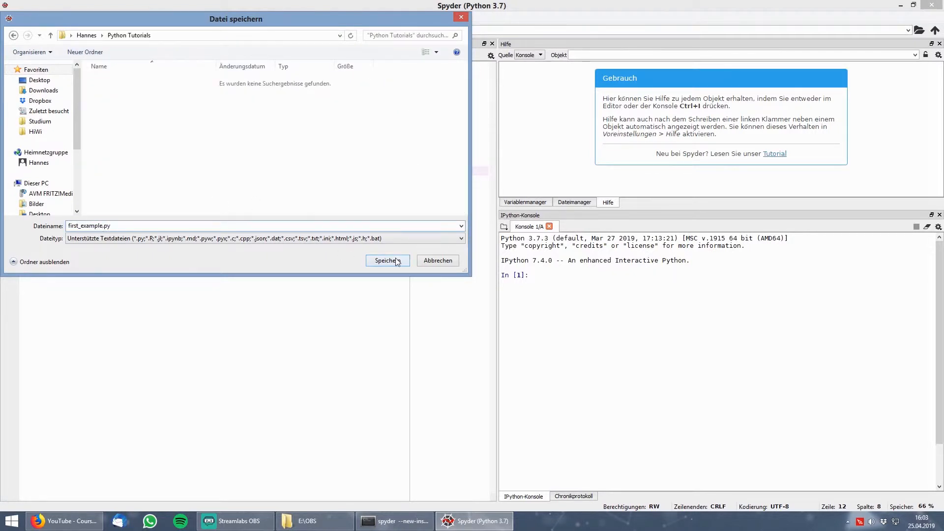
{"action": "left_click", "coordinate": [387, 260]}
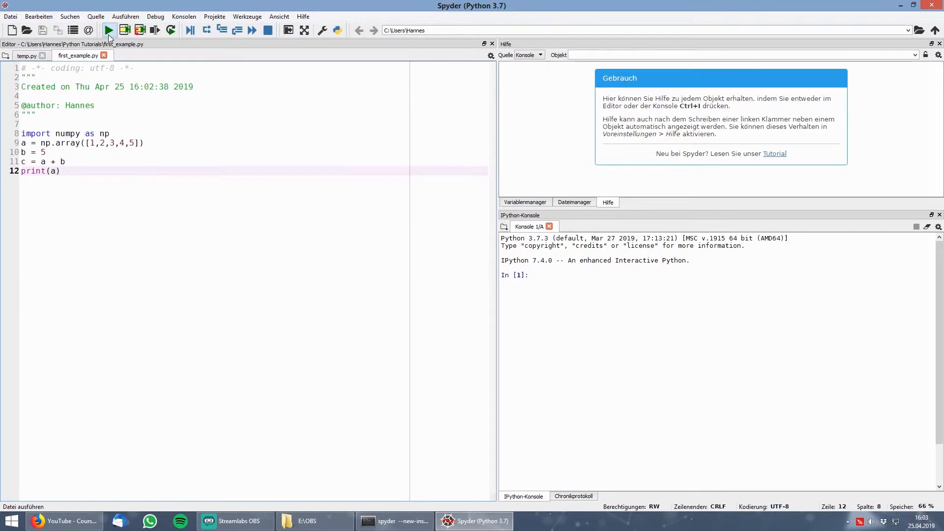
Run first_example.py in the current IPython console, printing [1 2 3 4 5].
{"action": "left_click", "coordinate": [108, 30]}
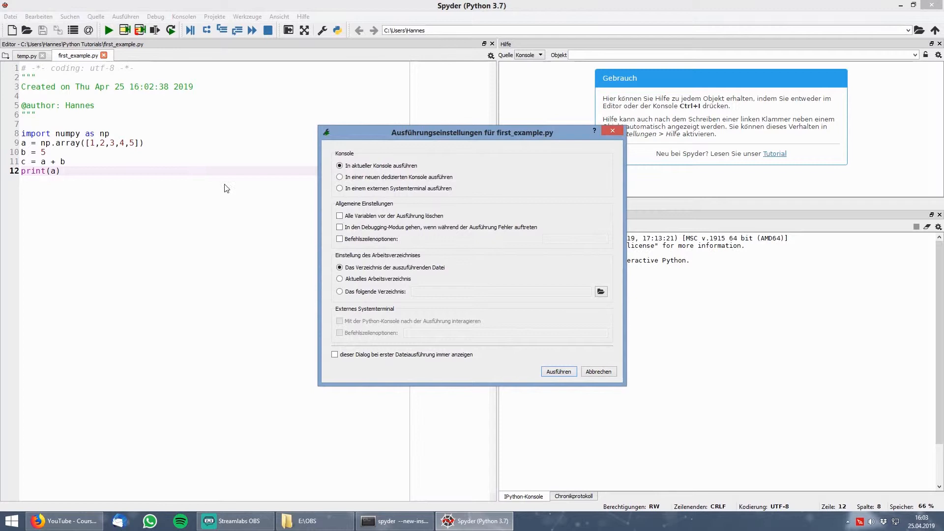
{"action": "mouse_move", "coordinate": [375, 211]}
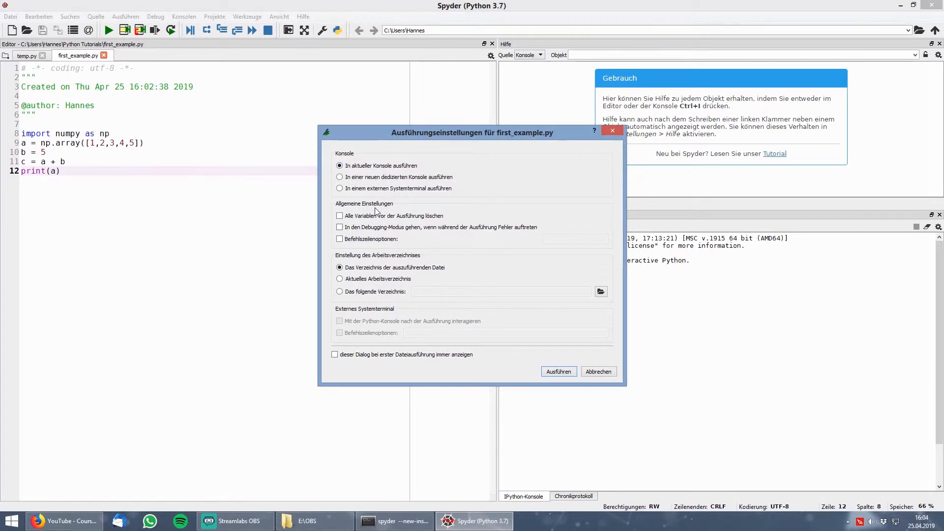
{"action": "left_click", "coordinate": [340, 215]}
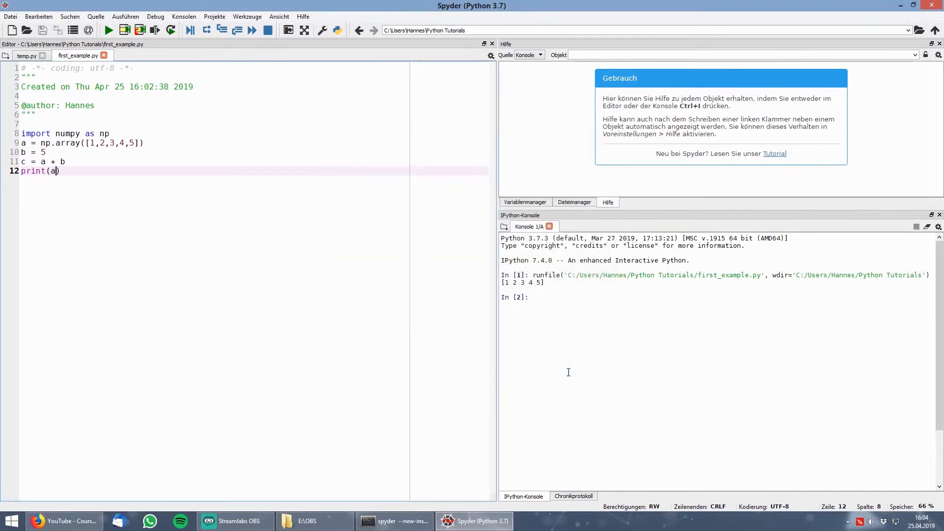
{"action": "mouse_move", "coordinate": [391, 341]}
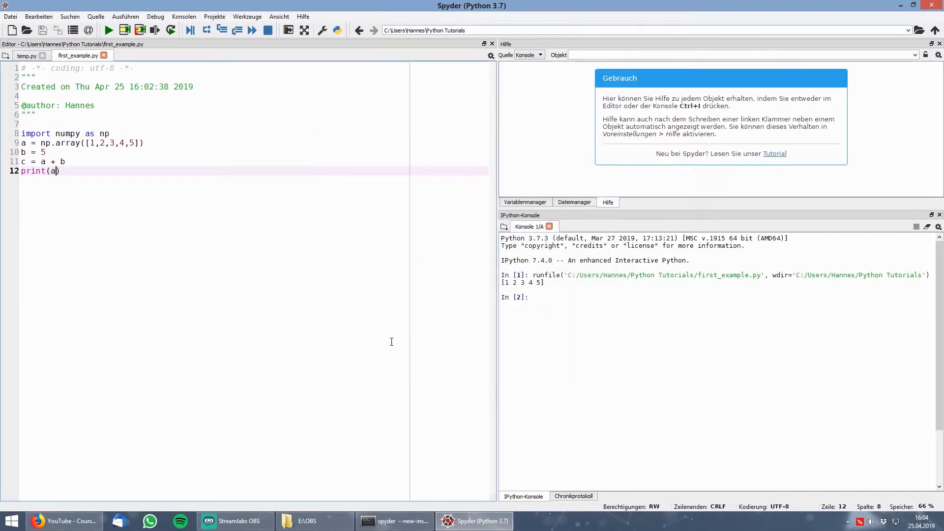
{"action": "mouse_move", "coordinate": [465, 321]}
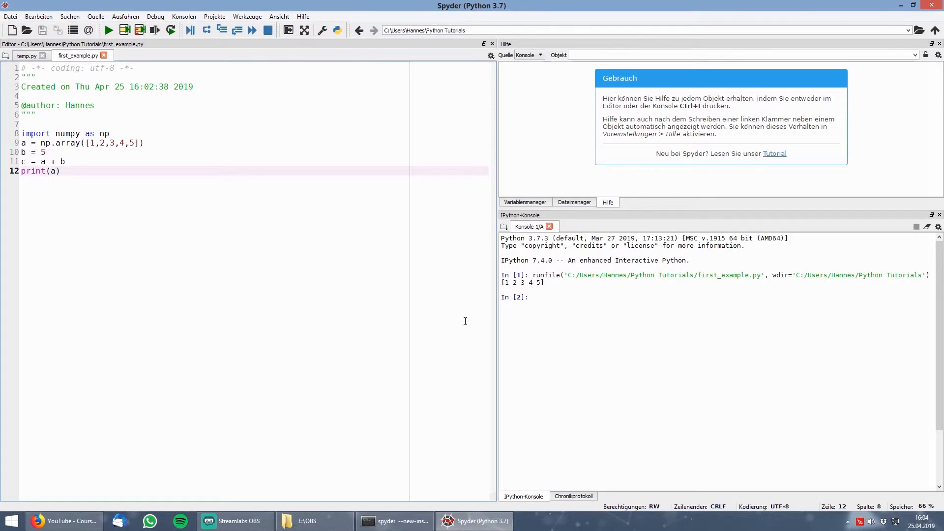
{"action": "mouse_move", "coordinate": [230, 269]}
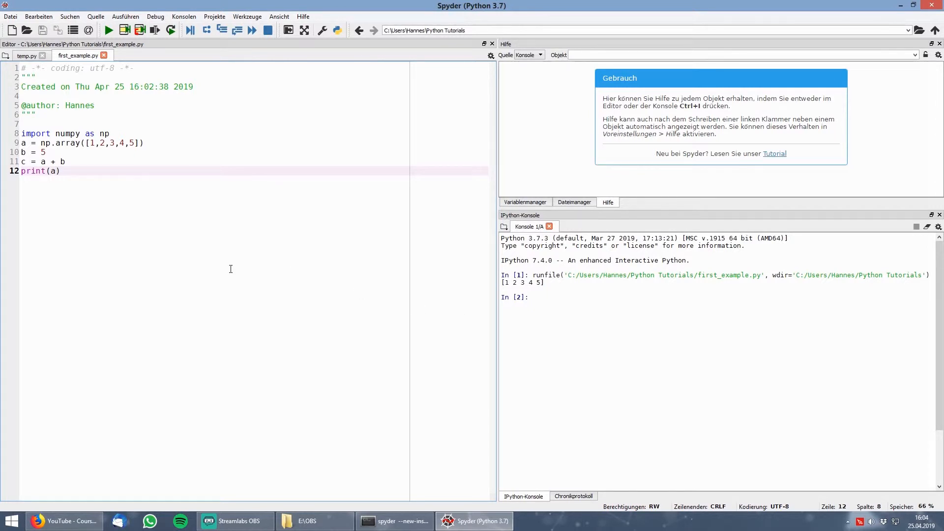
Print c for [6 7 8 9 10], then switch to a * b and rerun for [5 10 15 20 25].
{"action": "type", "text": "c"}
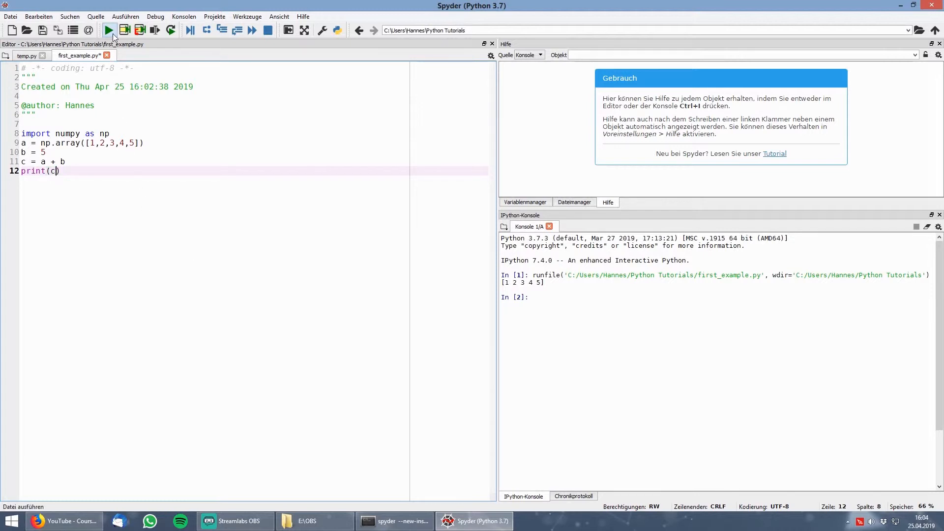
{"action": "left_click", "coordinate": [108, 30]}
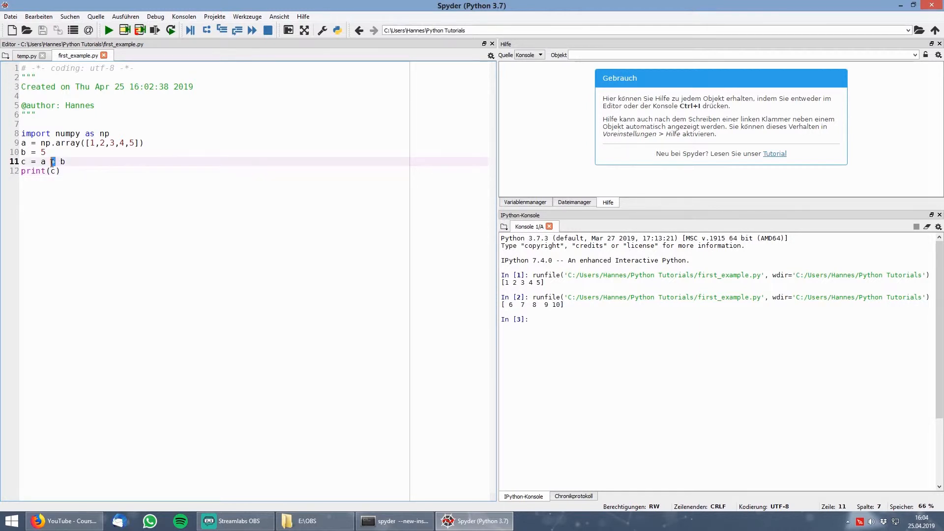
{"action": "type", "text": "*"}
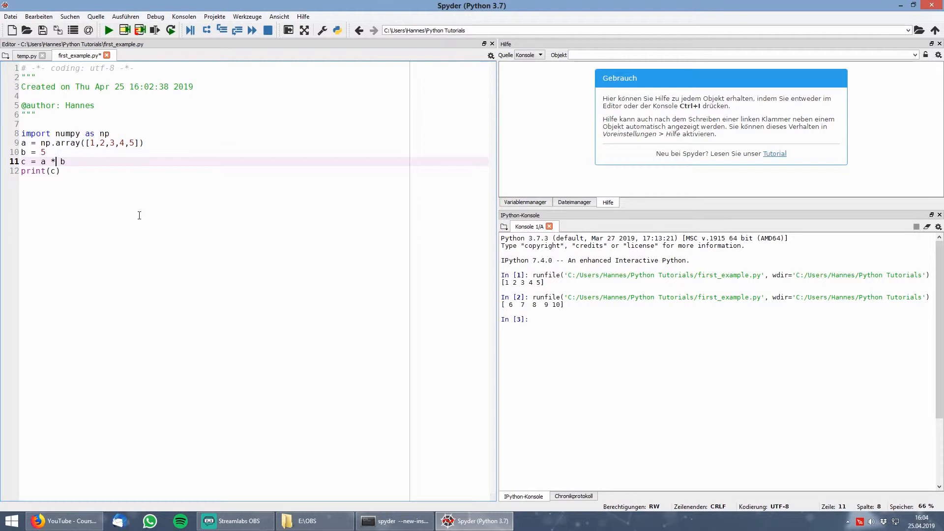
{"action": "left_click", "coordinate": [108, 30]}
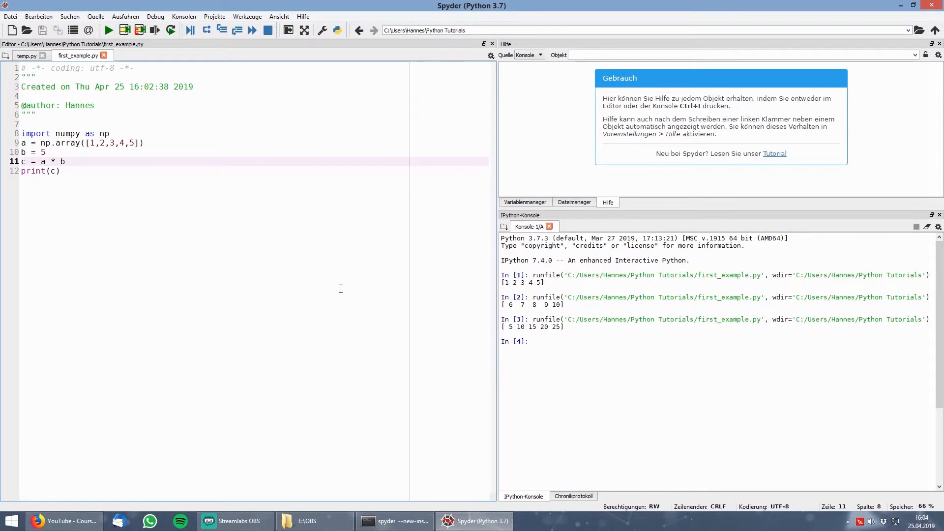
{"action": "mouse_move", "coordinate": [474, 225]}
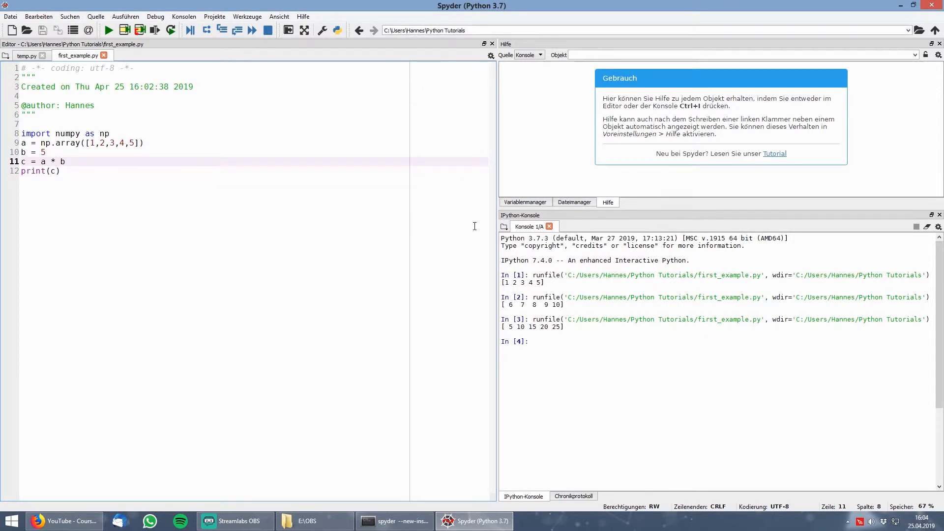
Open a new Anaconda Prompt from the Start menu and enter jupyter notebook.
{"action": "left_click", "coordinate": [9, 521]}
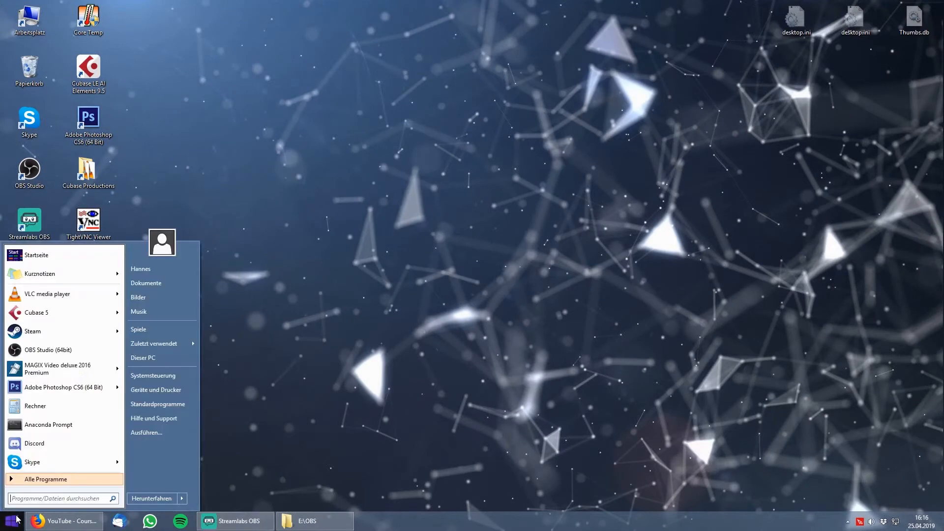
{"action": "type", "text": "a"}
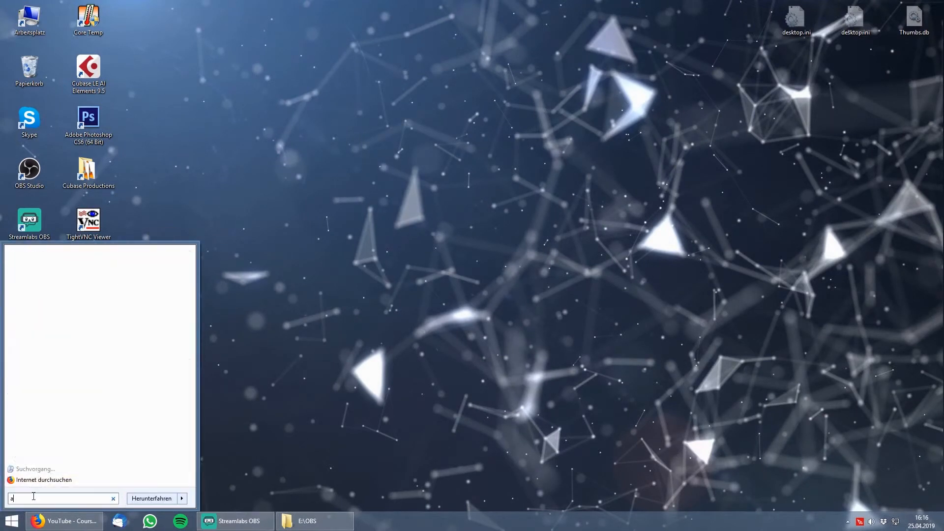
{"action": "type", "text": "naconda"}
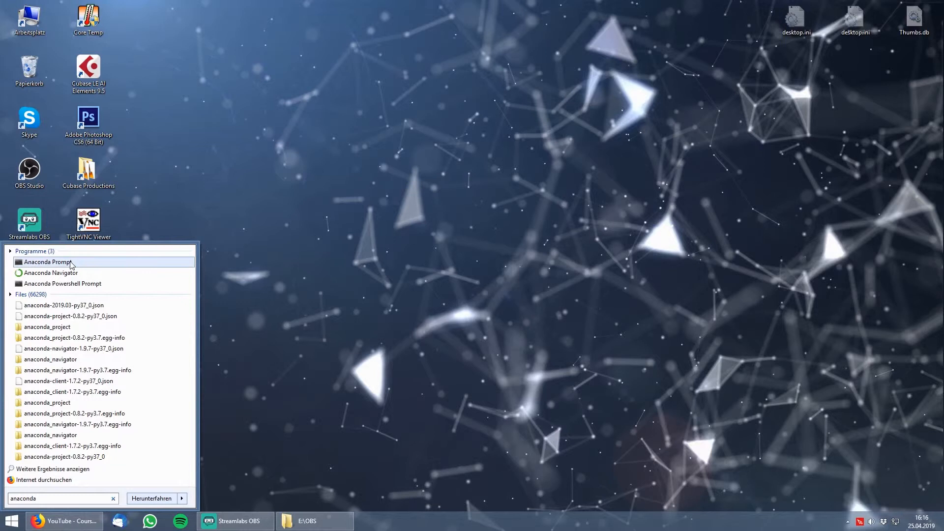
{"action": "left_click", "coordinate": [49, 262]}
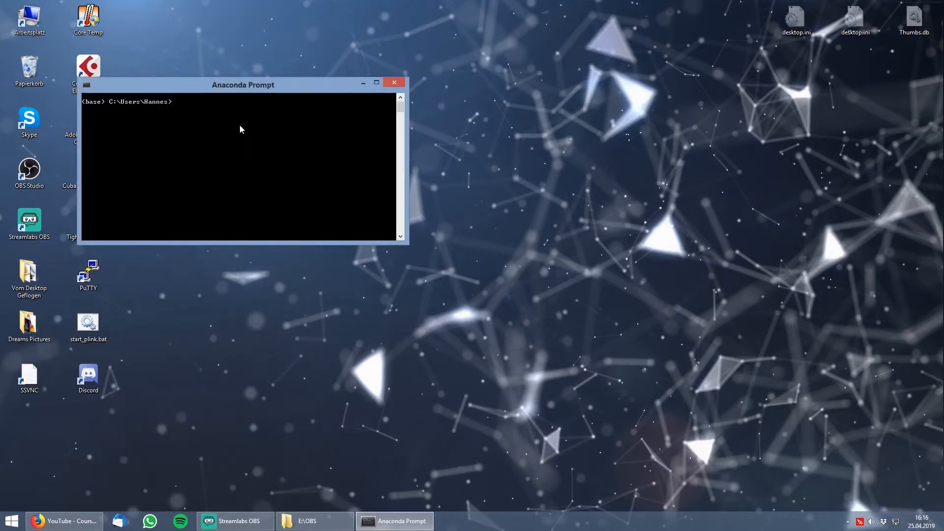
{"action": "type", "text": "jupyter no"}
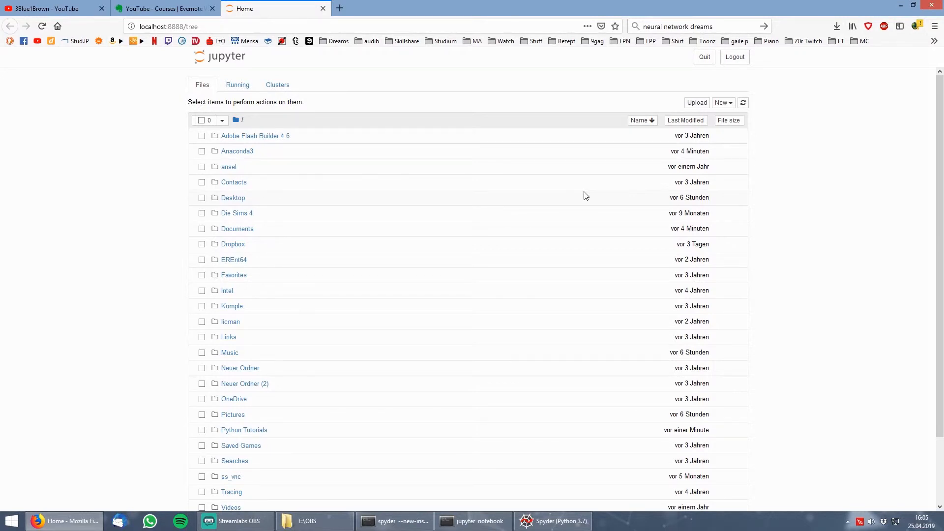
{"action": "mouse_move", "coordinate": [605, 187]}
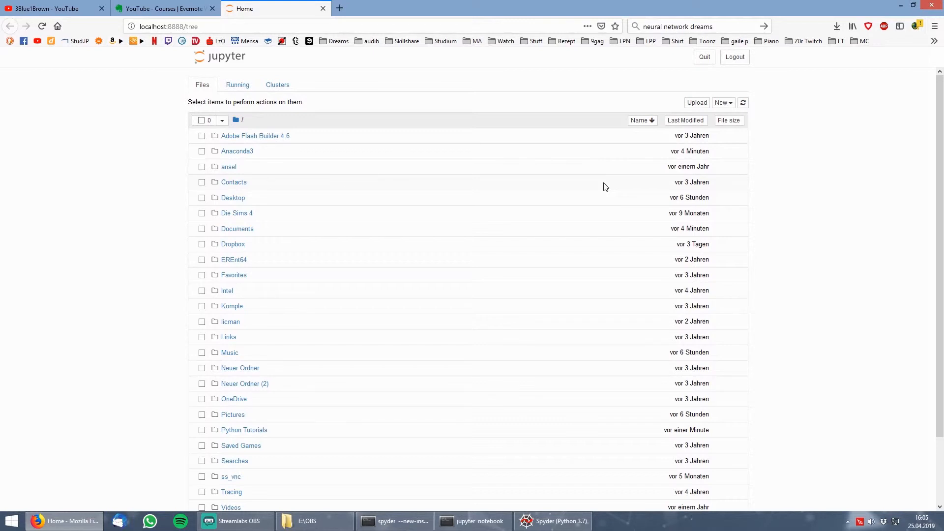
{"action": "mouse_move", "coordinate": [353, 142]}
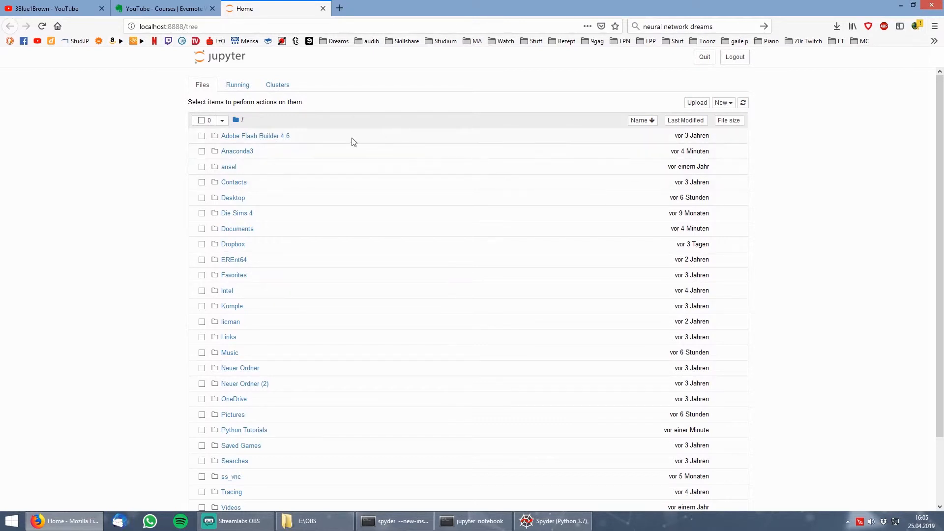
Open the Python Tutorials folder showing first_example.py, and bring up the New menu.
{"action": "scroll", "scroll_direction": "down", "scroll_amount": 3}
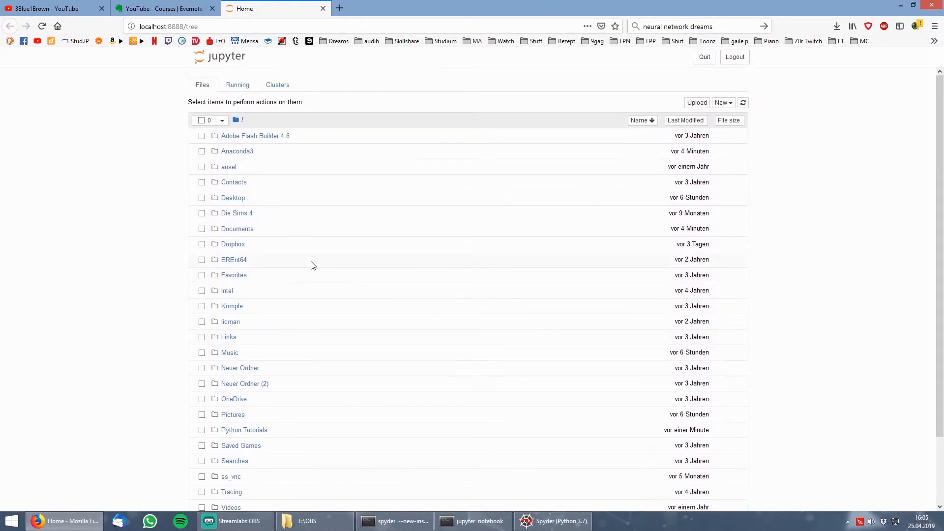
{"action": "mouse_move", "coordinate": [289, 334]}
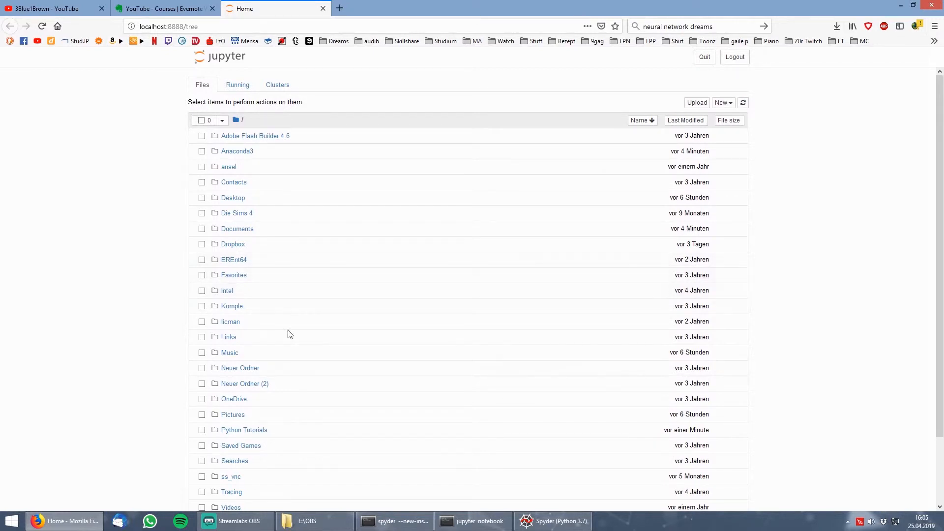
{"action": "left_click", "coordinate": [244, 430]}
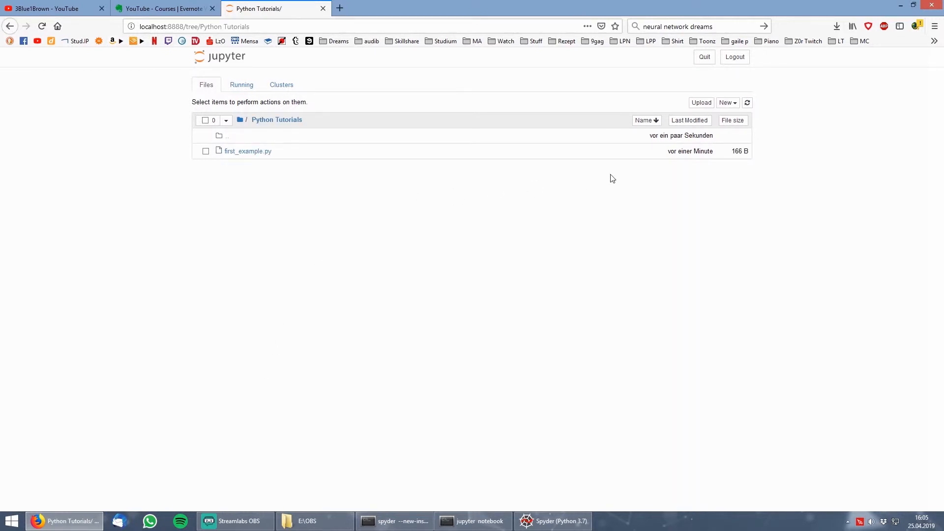
{"action": "left_click", "coordinate": [726, 102]}
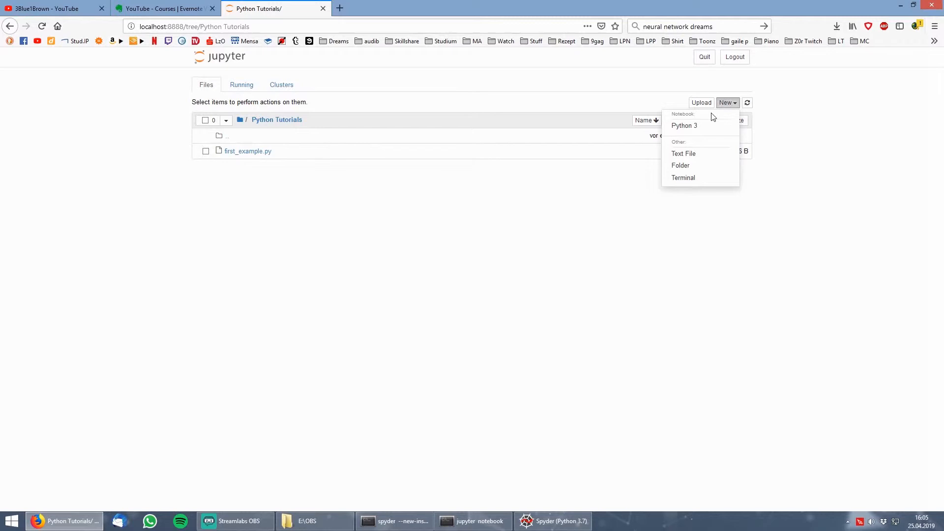
Create a Python 3 notebook whose first cell multiplies np.array([1,2,3,4,5]) by 5 and prints c.
{"action": "left_click", "coordinate": [684, 126]}
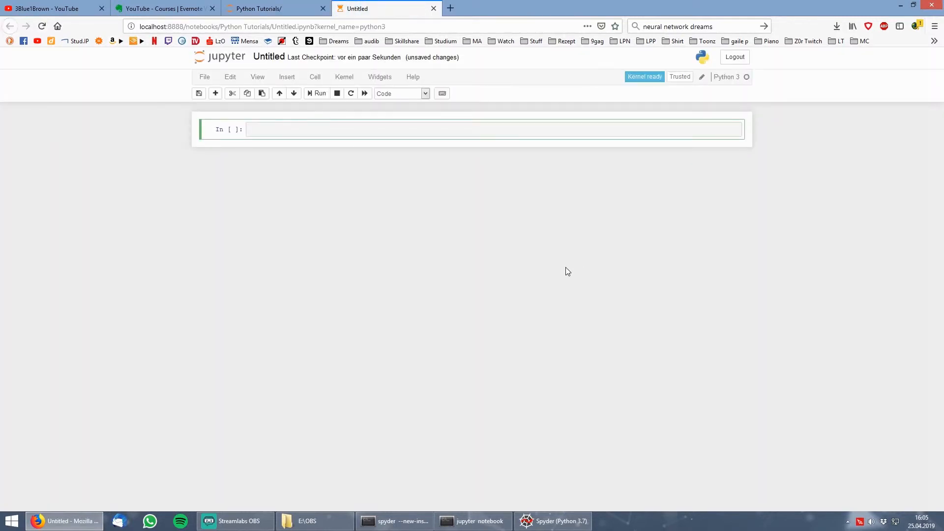
{"action": "type", "text": "import numpo"}
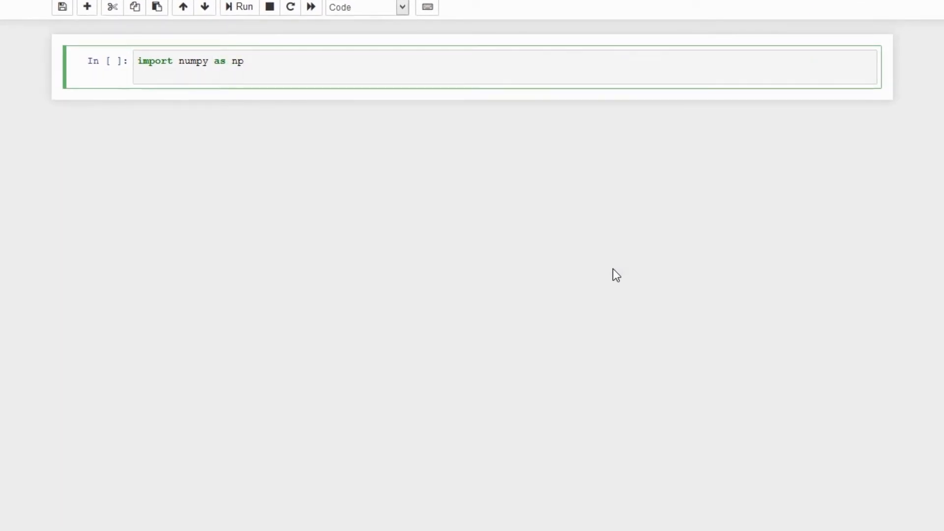
{"action": "type", "text": "a = np.arr"}
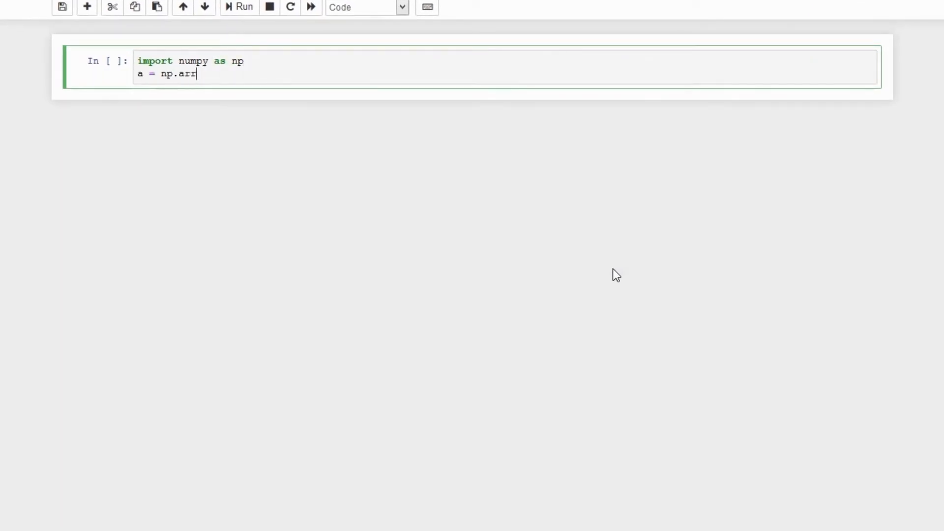
{"action": "type", "text": "ay()"}
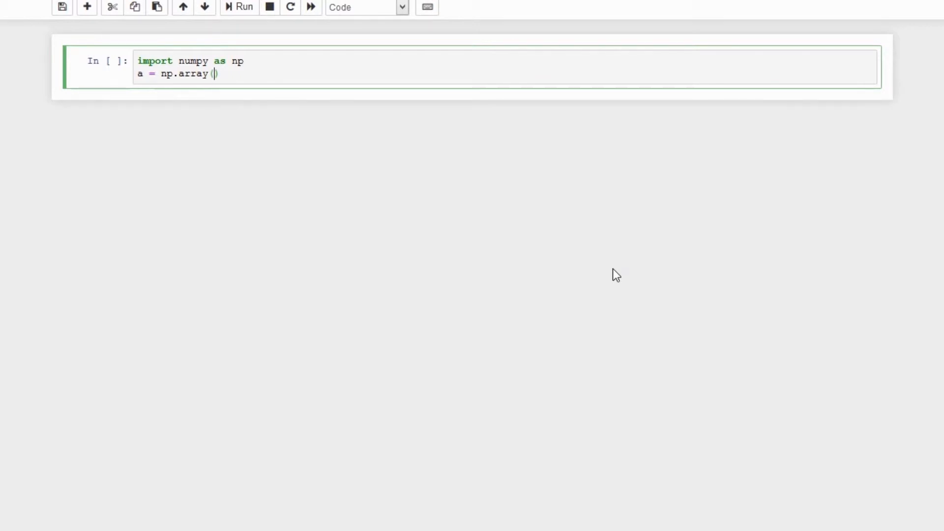
{"action": "type", "text": "[1,2,3,4,5]"}
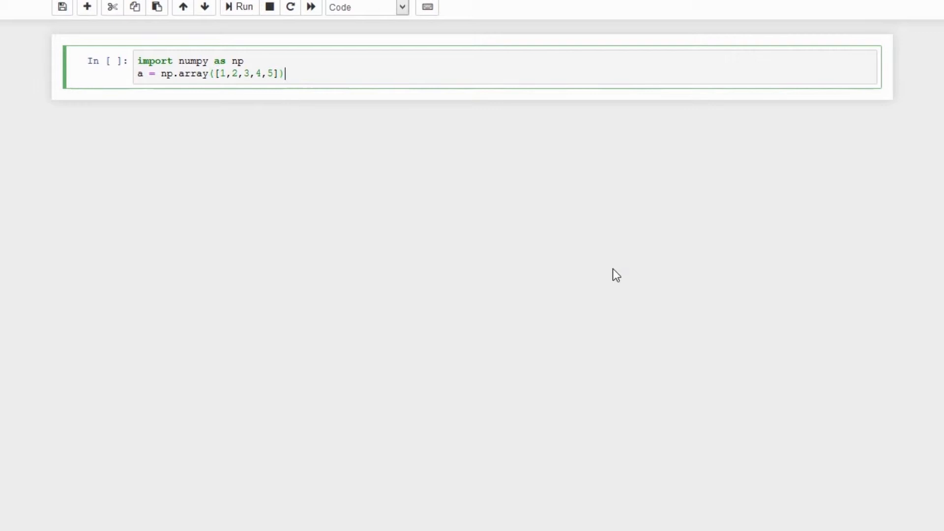
{"action": "type", "text": "b = 5"}
{"action": "type", "text": "c = a *"}
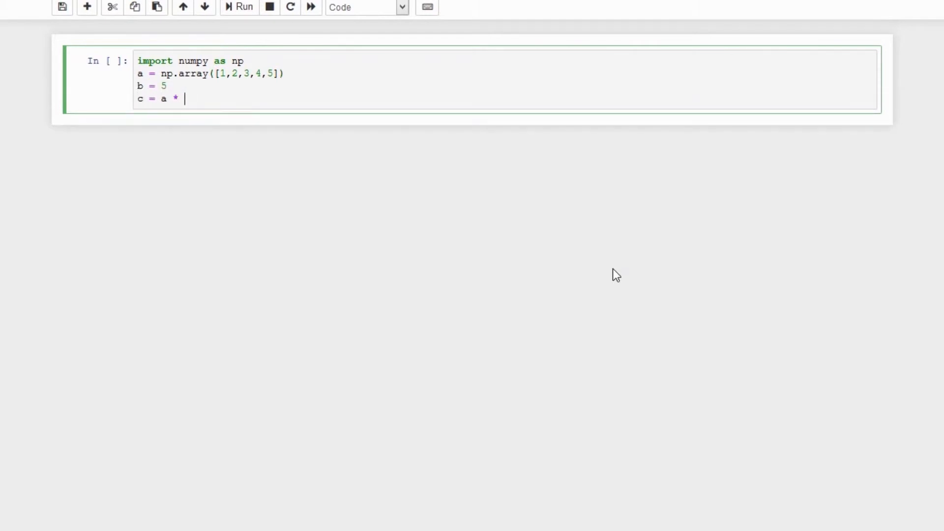
{"action": "type", "text": "b"}
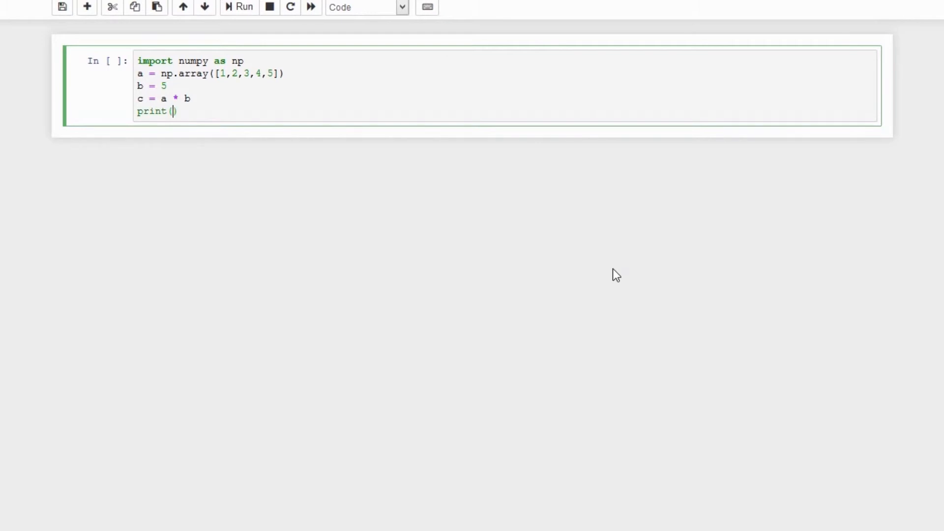
{"action": "type", "text": "c"}
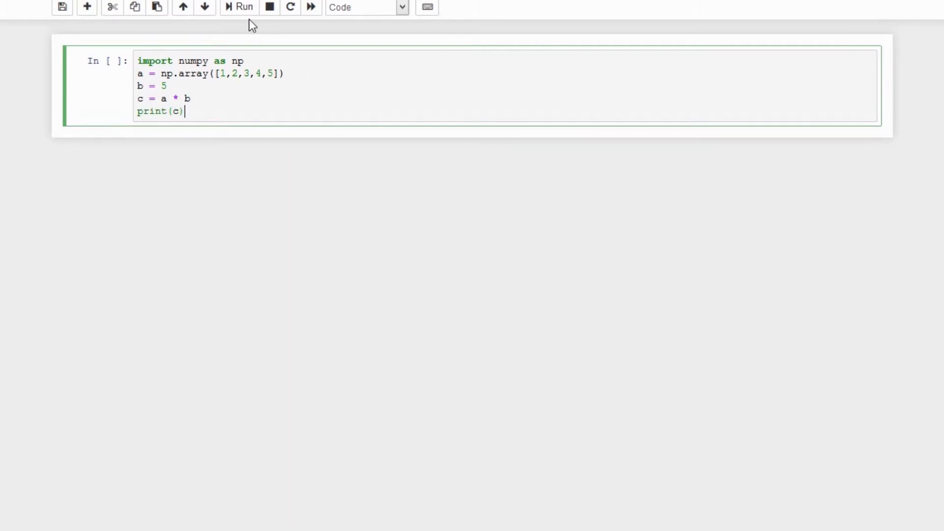
{"action": "left_click", "coordinate": [243, 6]}
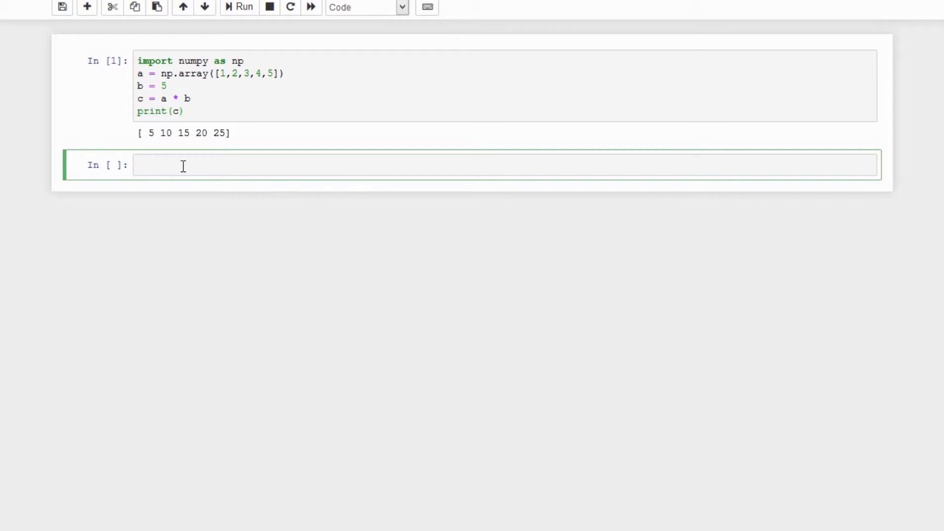
Add a second cell printing d = c * 2, and change b to 6 in the first cell.
{"action": "type", "text": "d ="}
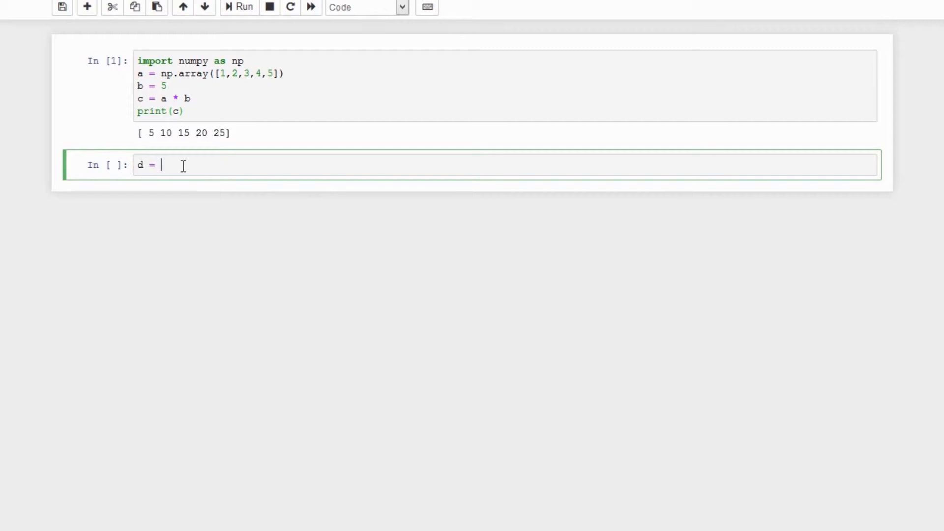
{"action": "type", "text": "c * 2"}
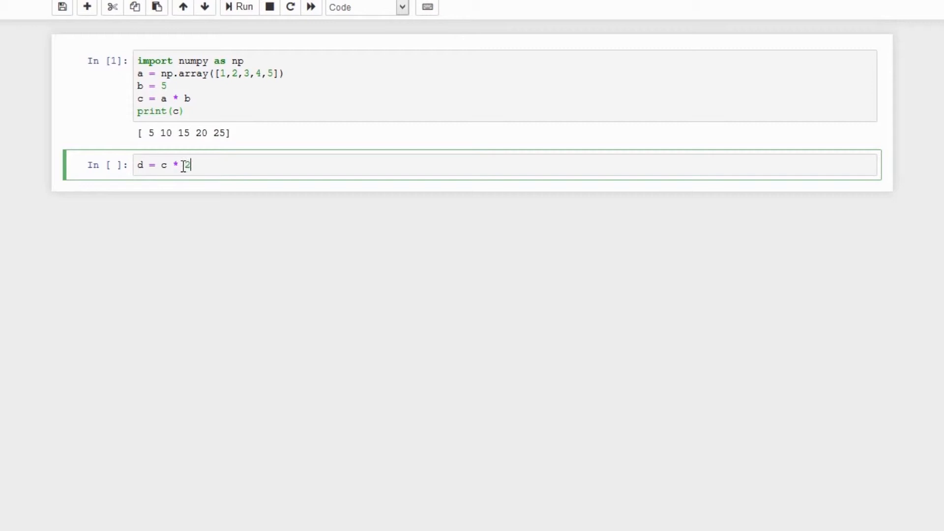
{"action": "type", "text": "print(d"}
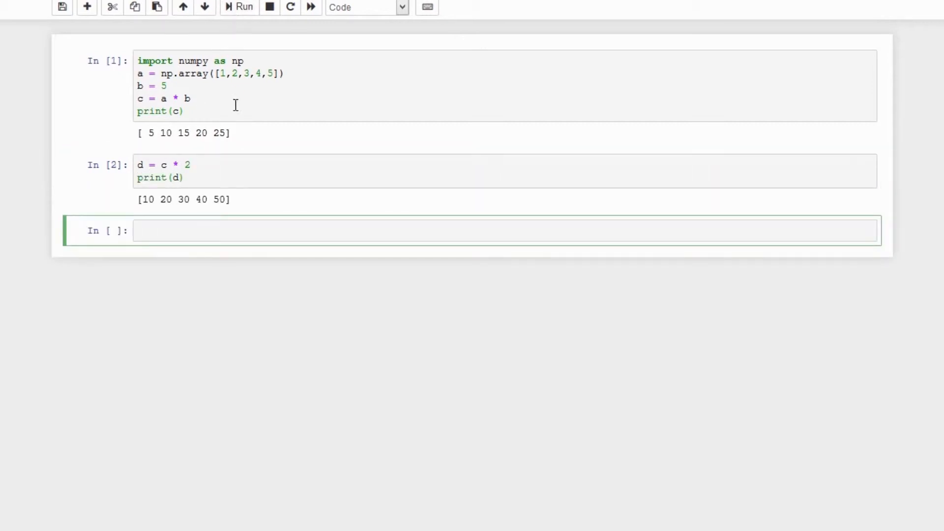
{"action": "left_click", "coordinate": [180, 85]}
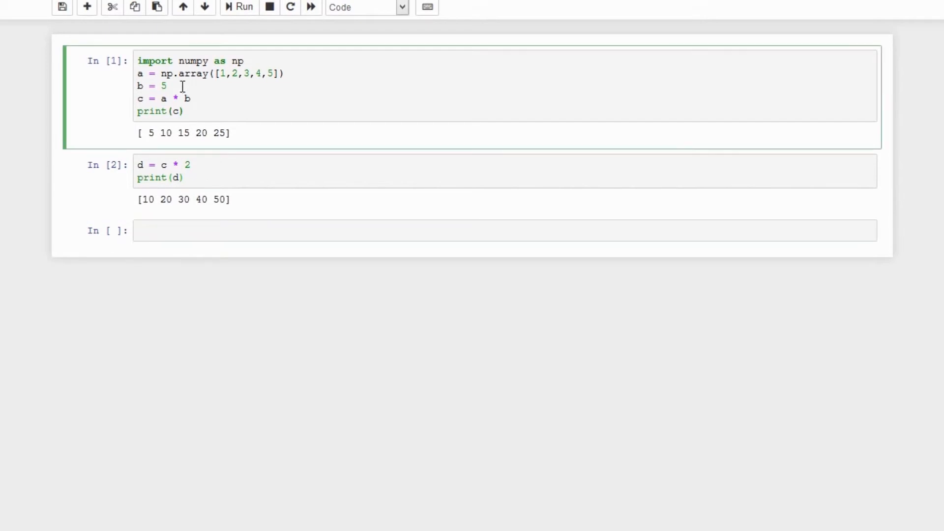
{"action": "type", "text": "6"}
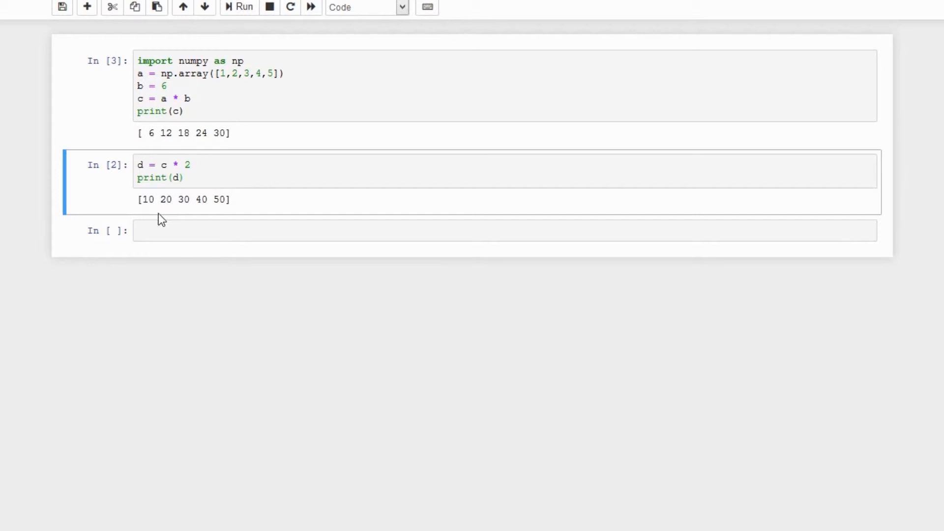
{"action": "mouse_move", "coordinate": [244, 35]}
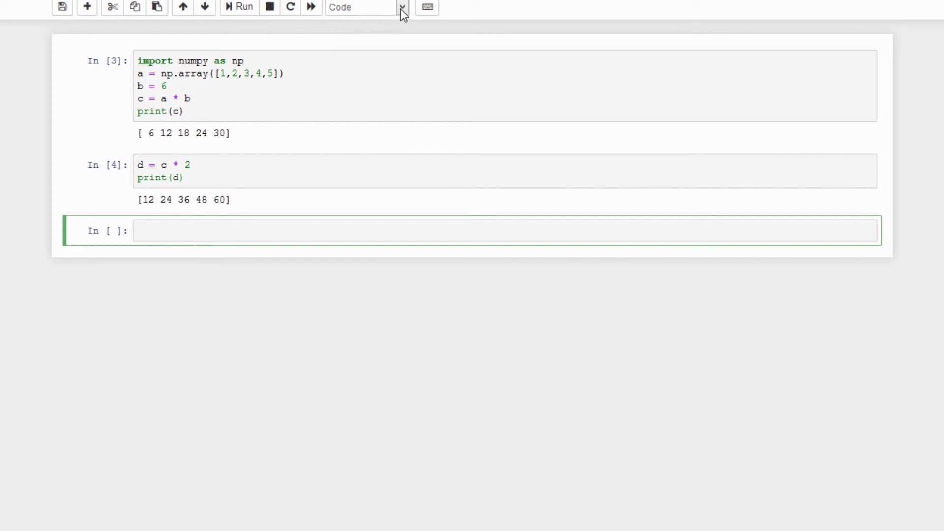
Convert the empty cell to Markdown, enter 'Hello World', and render it.
{"action": "left_click", "coordinate": [402, 8]}
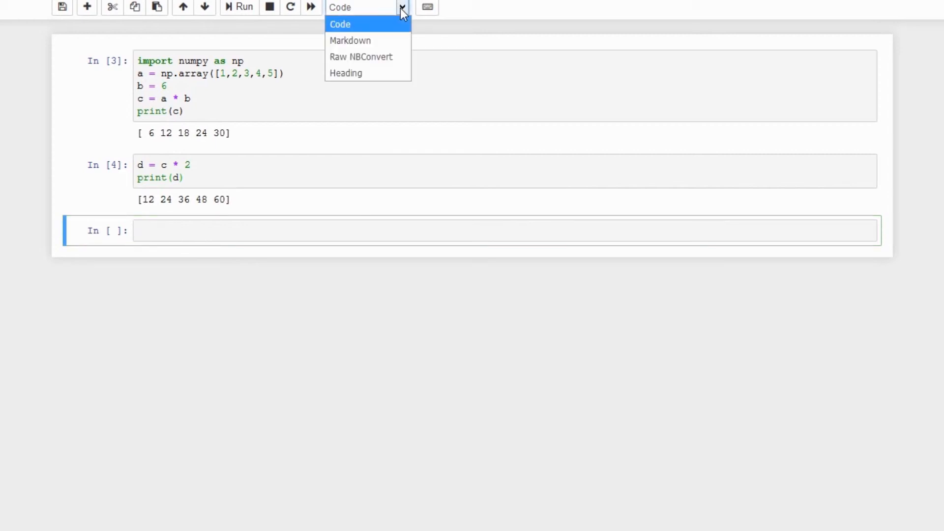
{"action": "left_click", "coordinate": [350, 41]}
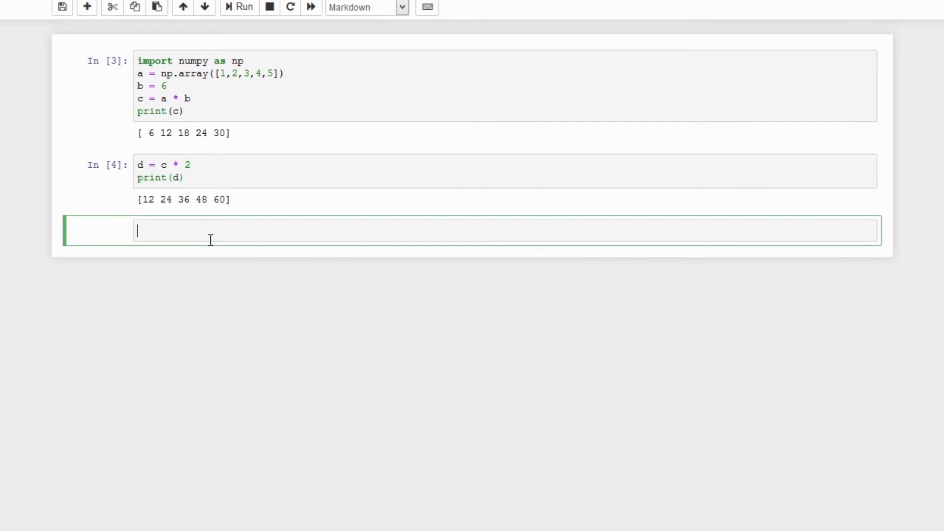
{"action": "type", "text": "Hello World"}
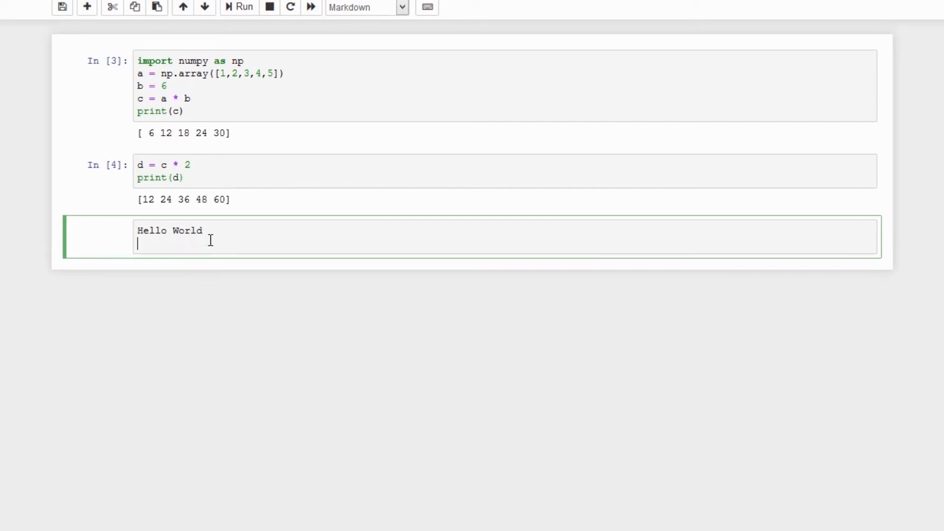
{"action": "left_click", "coordinate": [239, 7]}
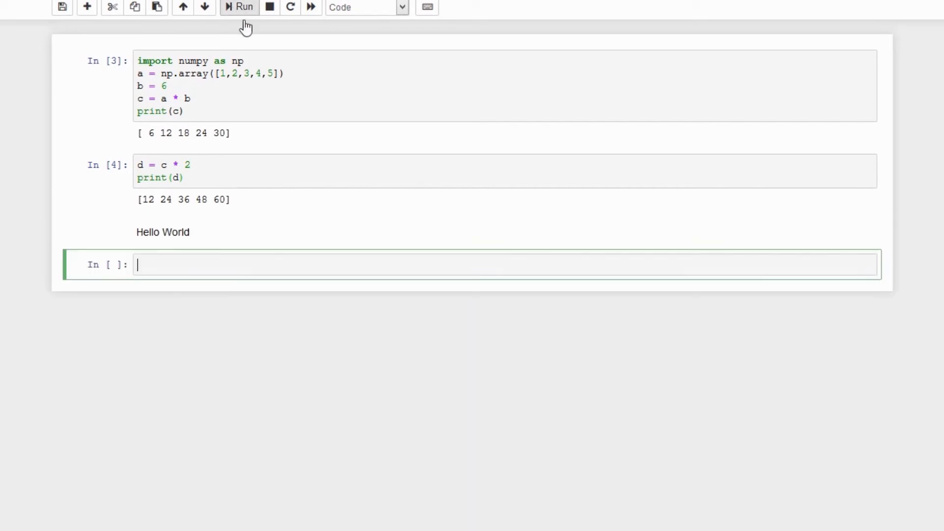